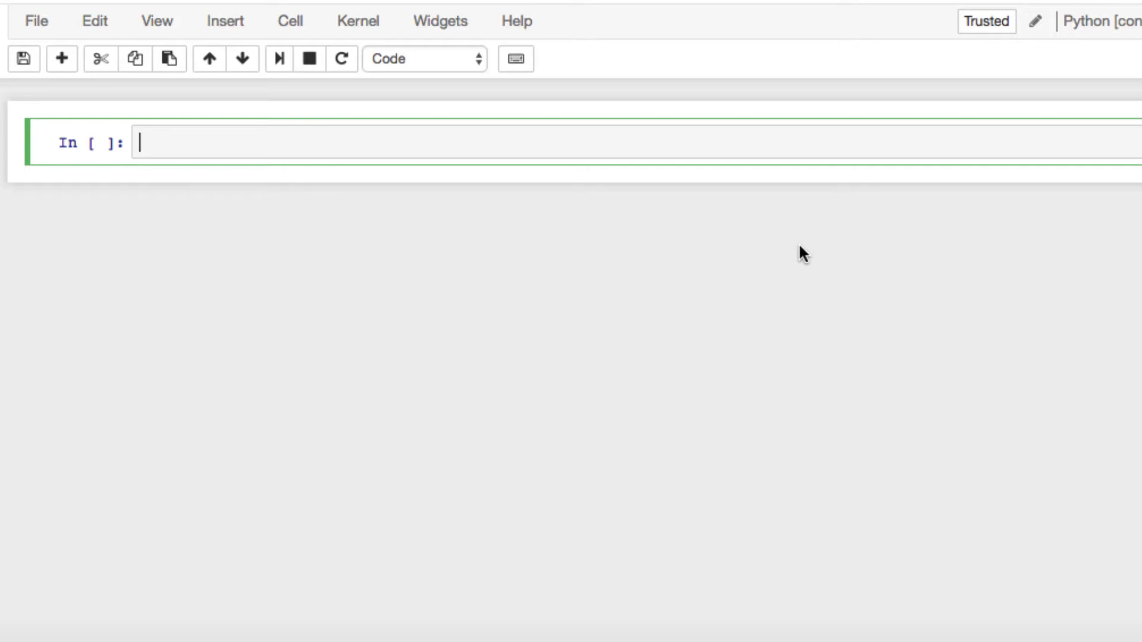
Type the import lines for sklearn, numpy as np and pandas as pd
type("import sklearn")
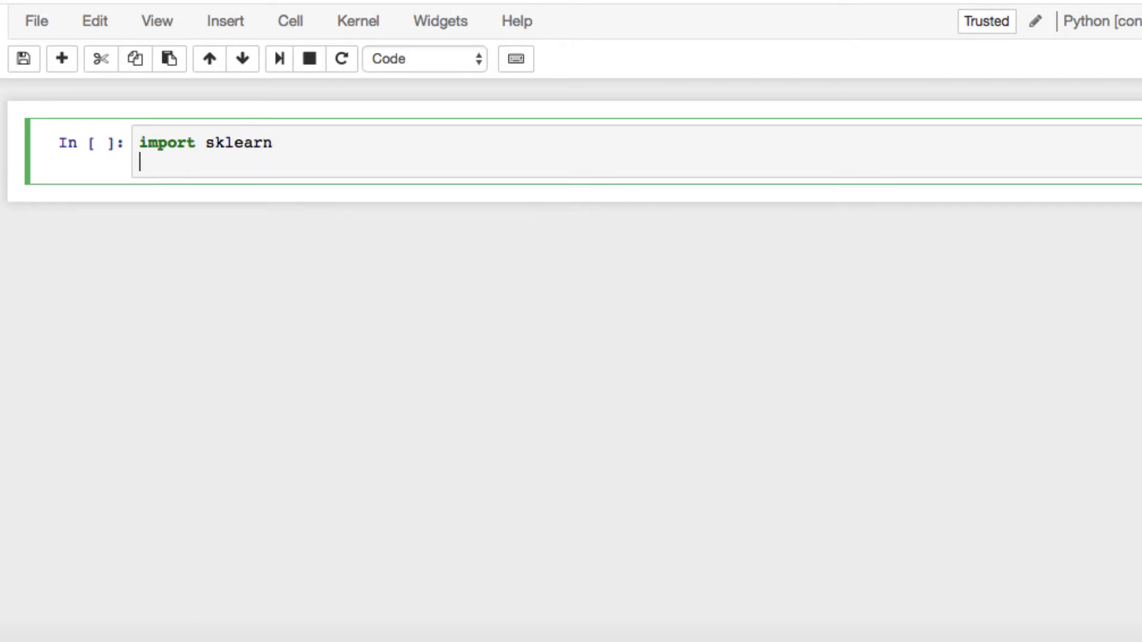
type("import nump")
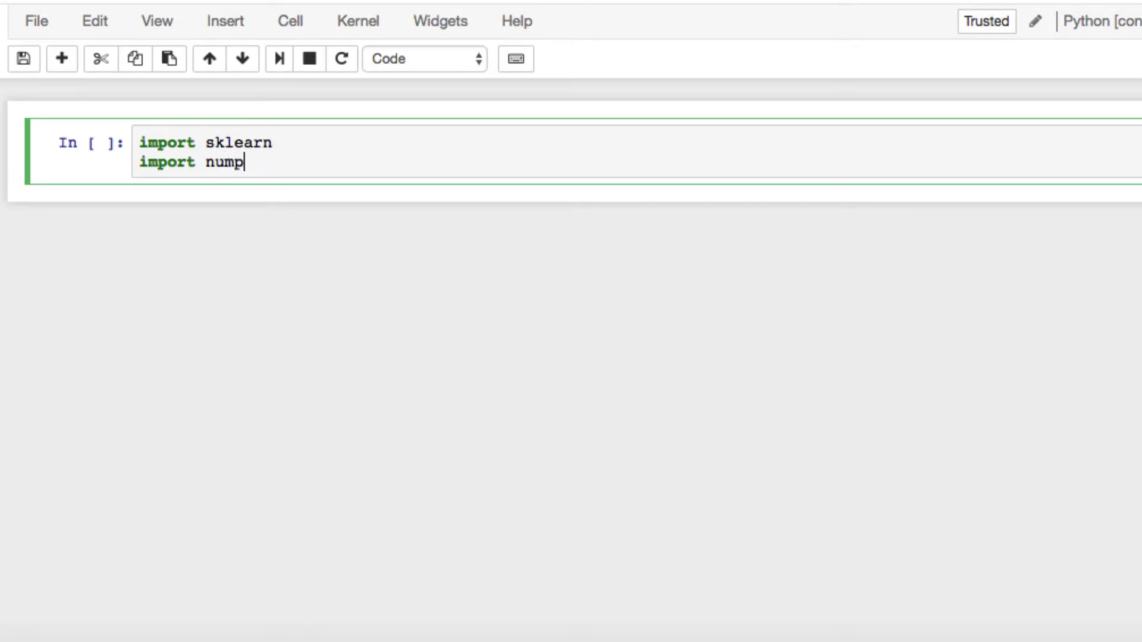
type("y as np")
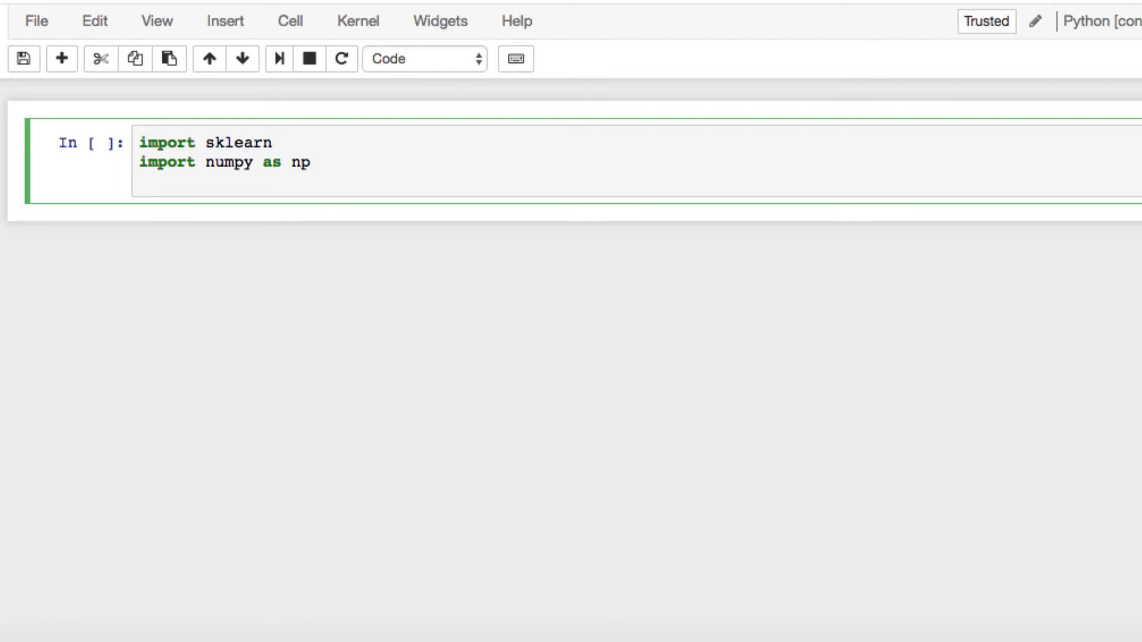
type("import pandas as pd")
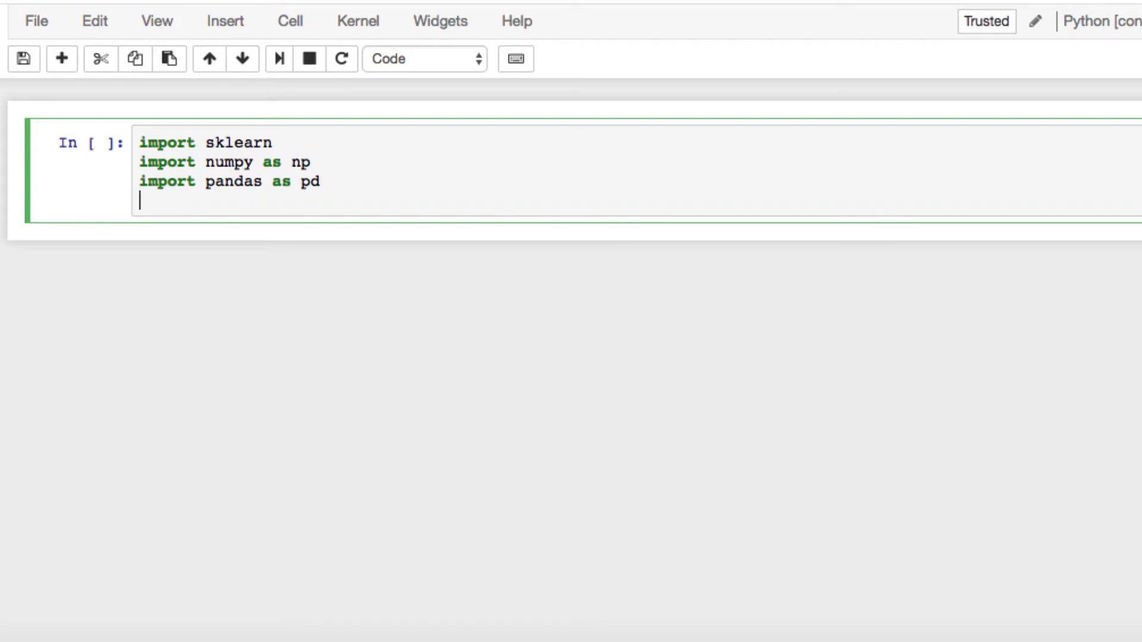
Add the import of KneighborsClassifier from sklearn.neighbors, correcting a typo in the class name
type("from sklear")
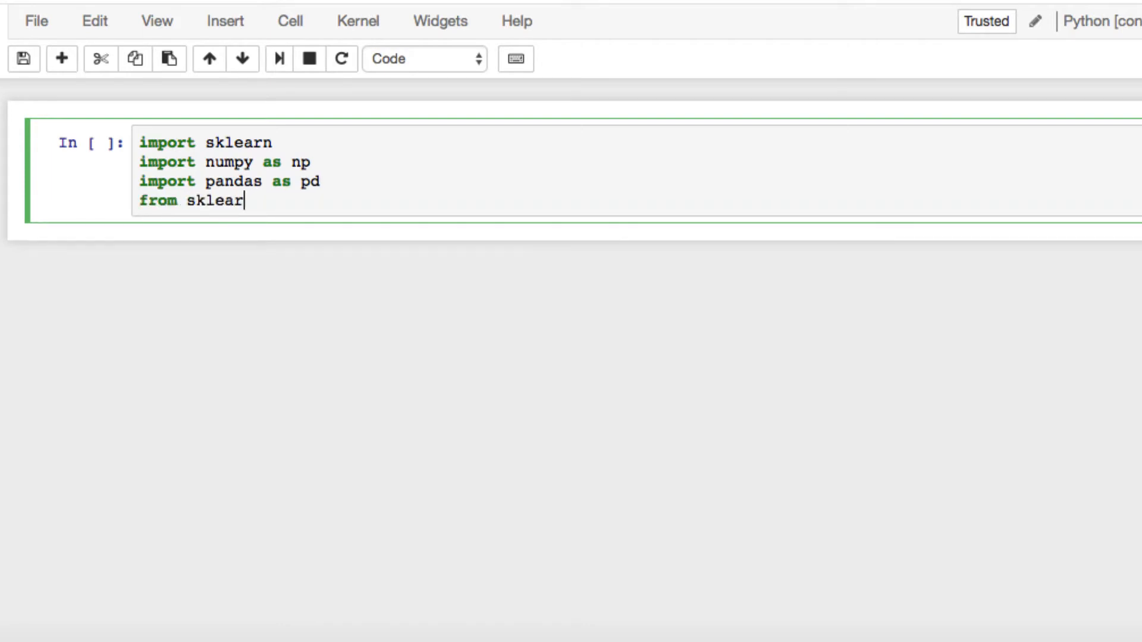
type("n")
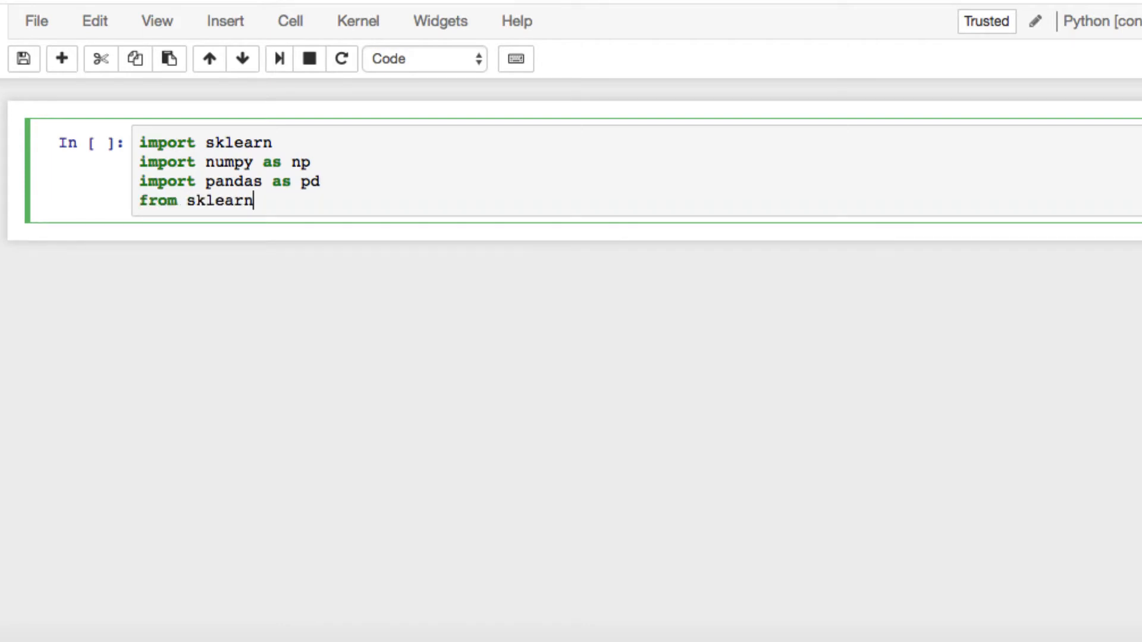
type(".neighbors import")
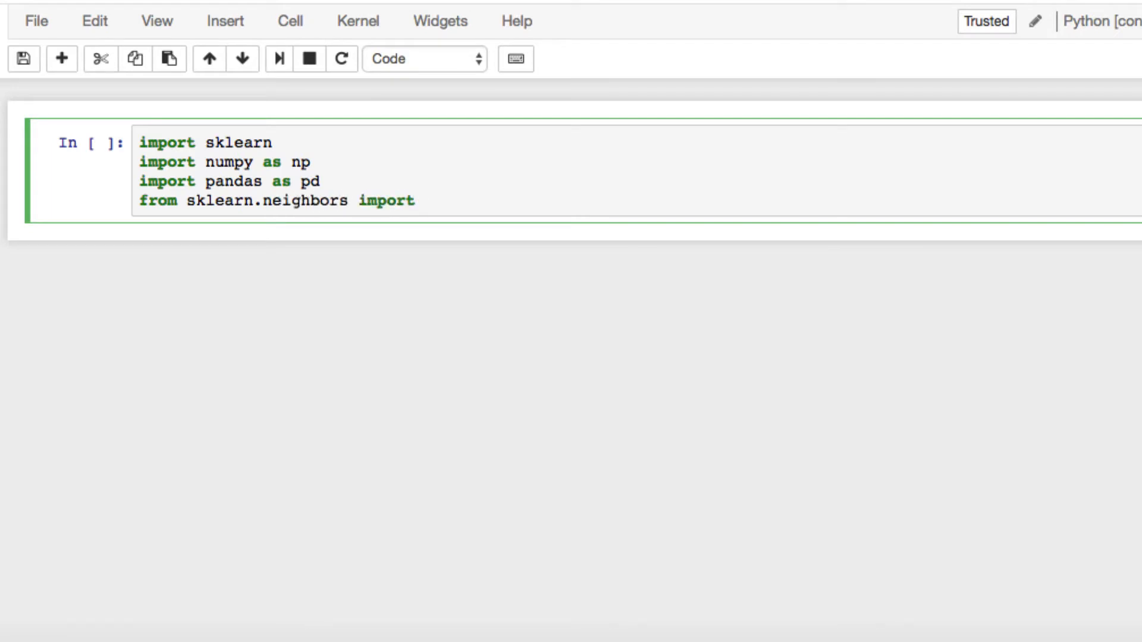
type("KNeir")
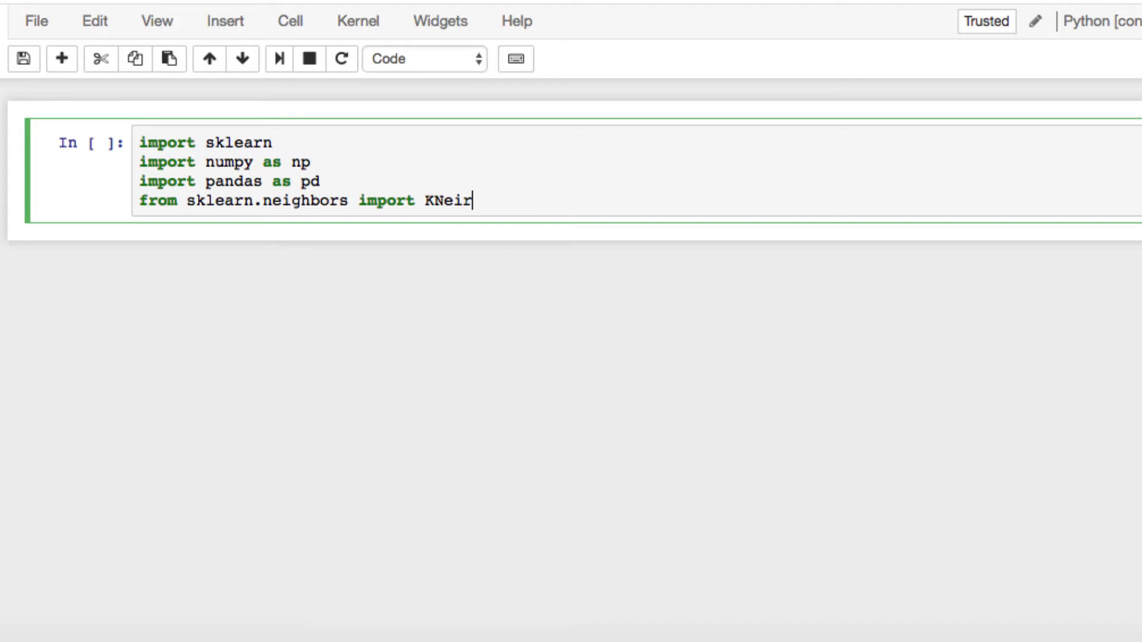
key("backspace")
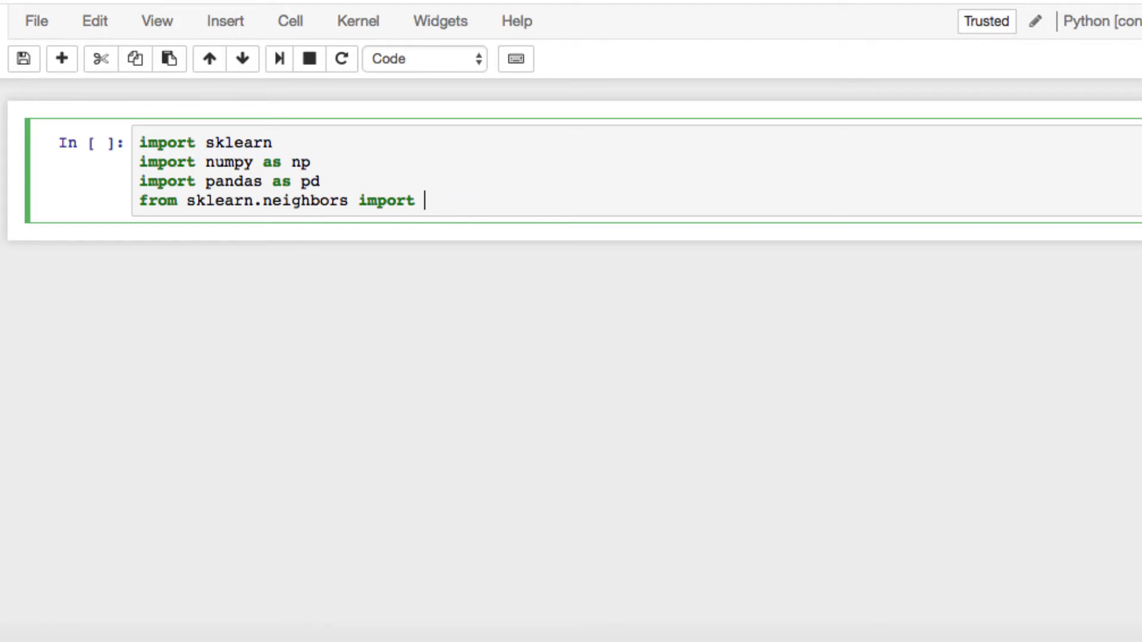
type("Kneigh")
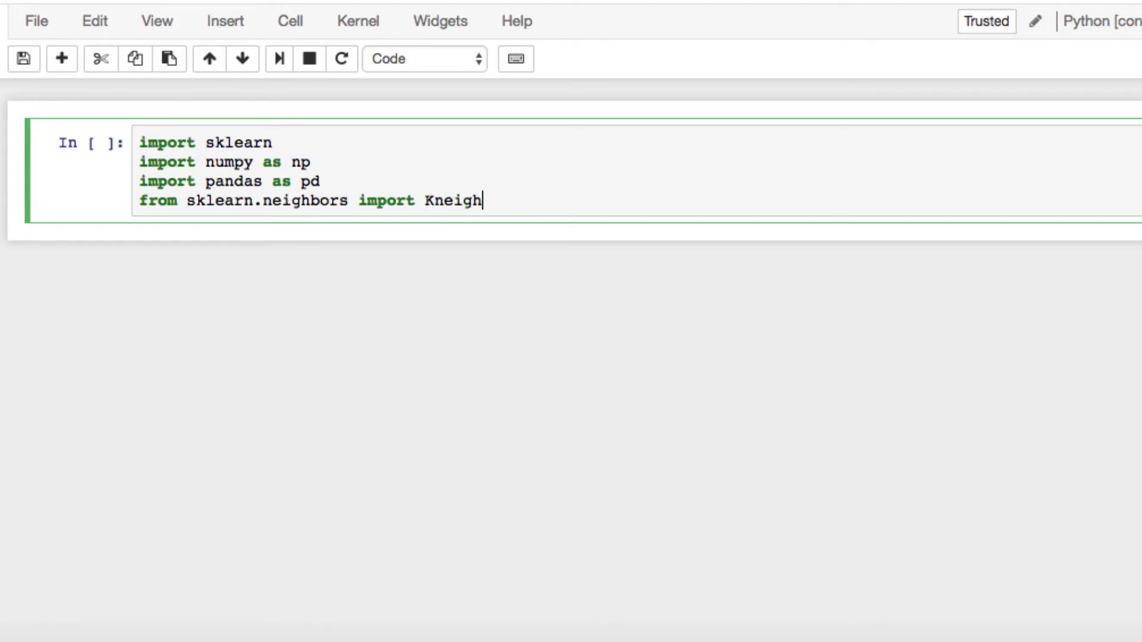
type("borsC")
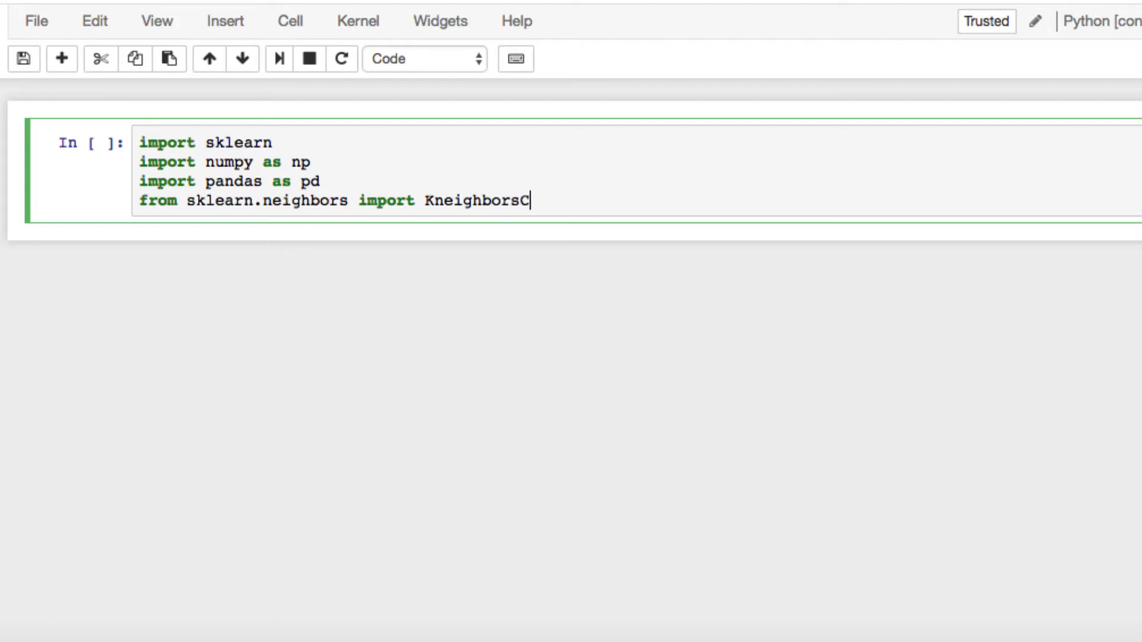
type("lassifier")
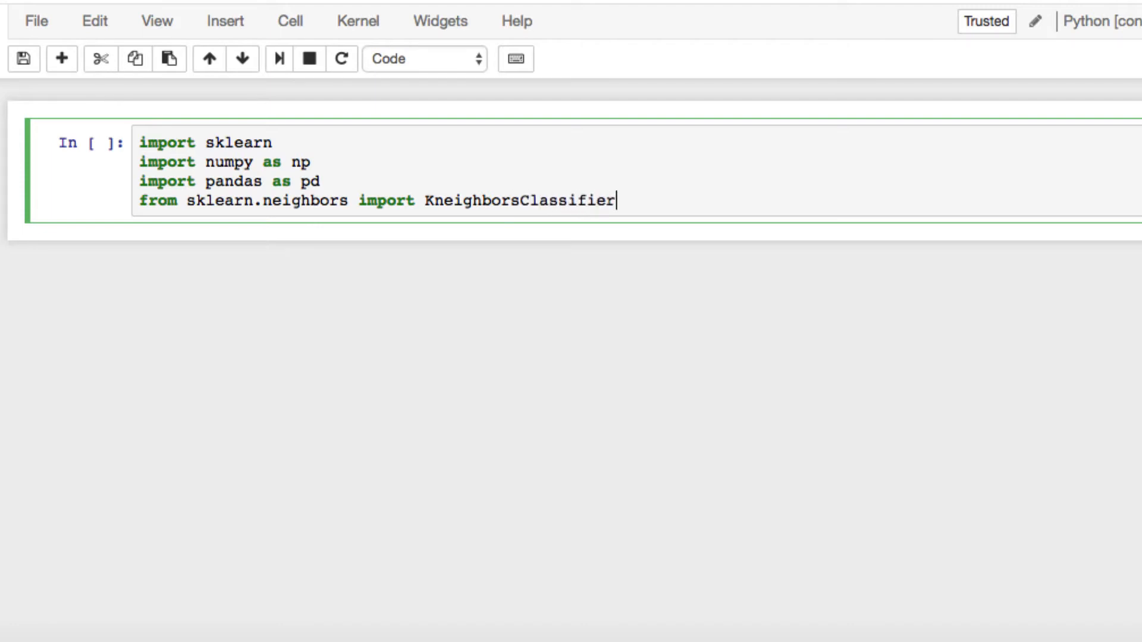
Add the line 'from sklearn.metrics import accuracy_score'
type("from s")
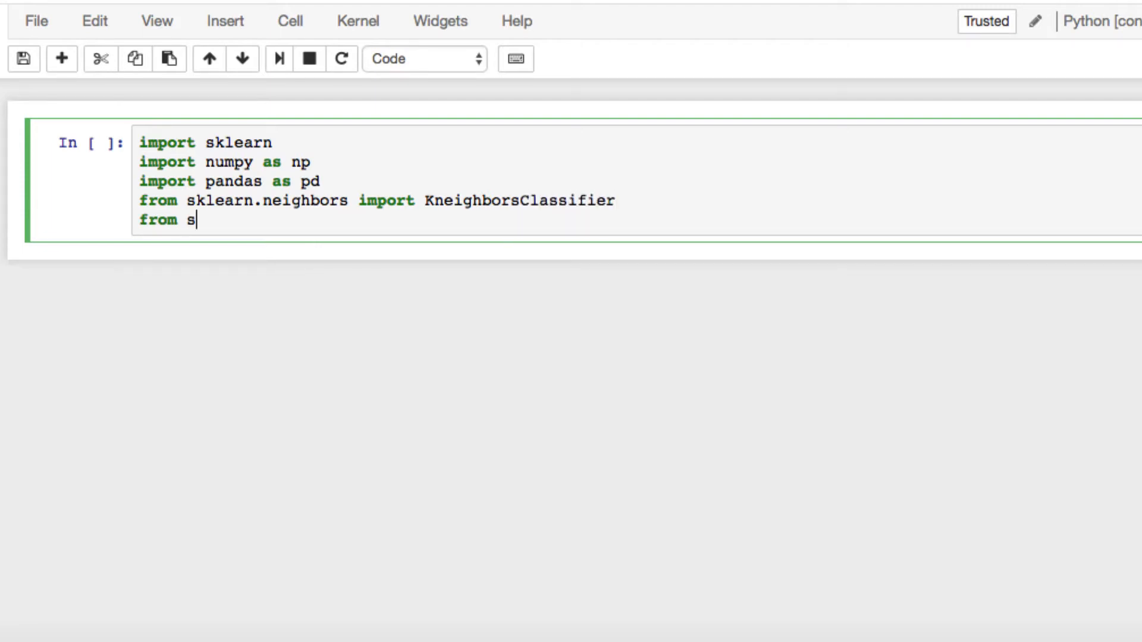
type("klearn.metric")
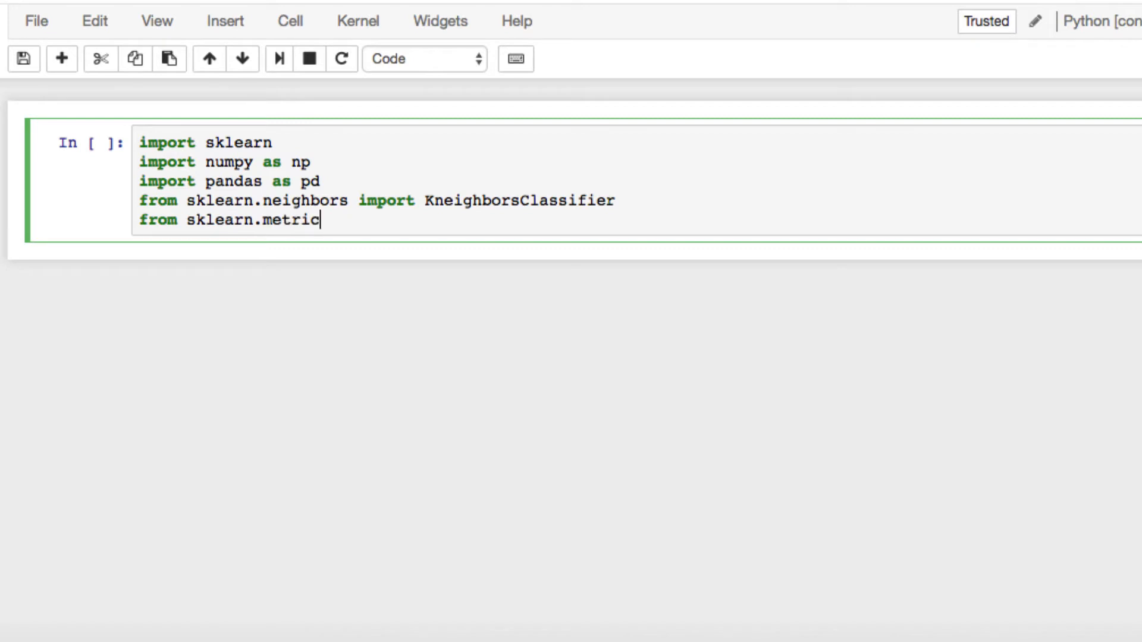
type("s import accur")
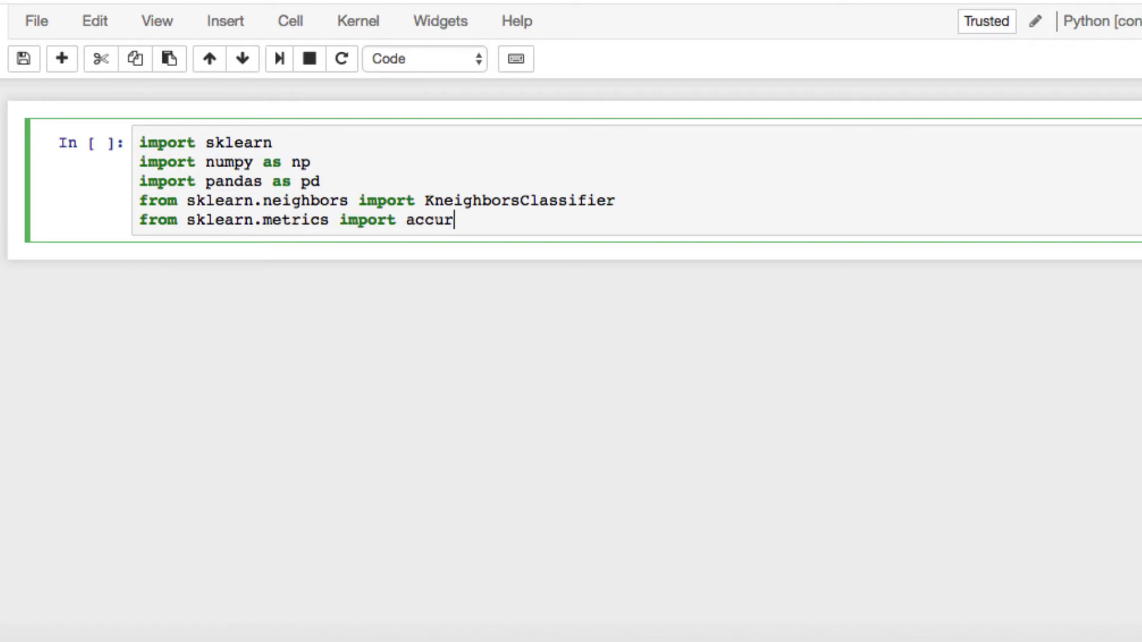
type("acy_sc")
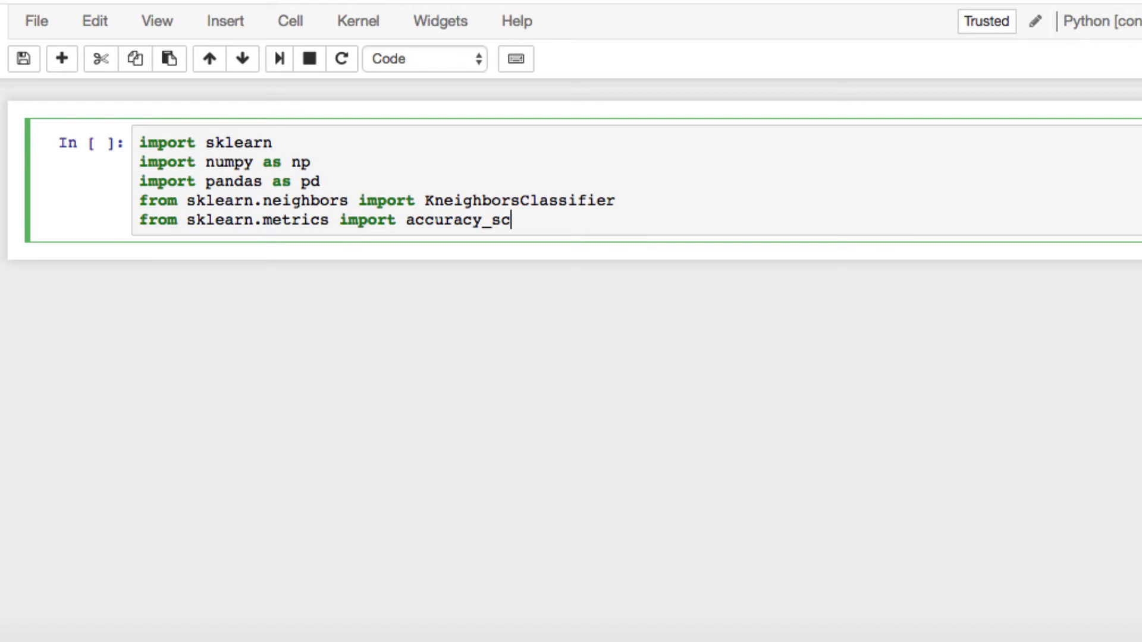
type("re")
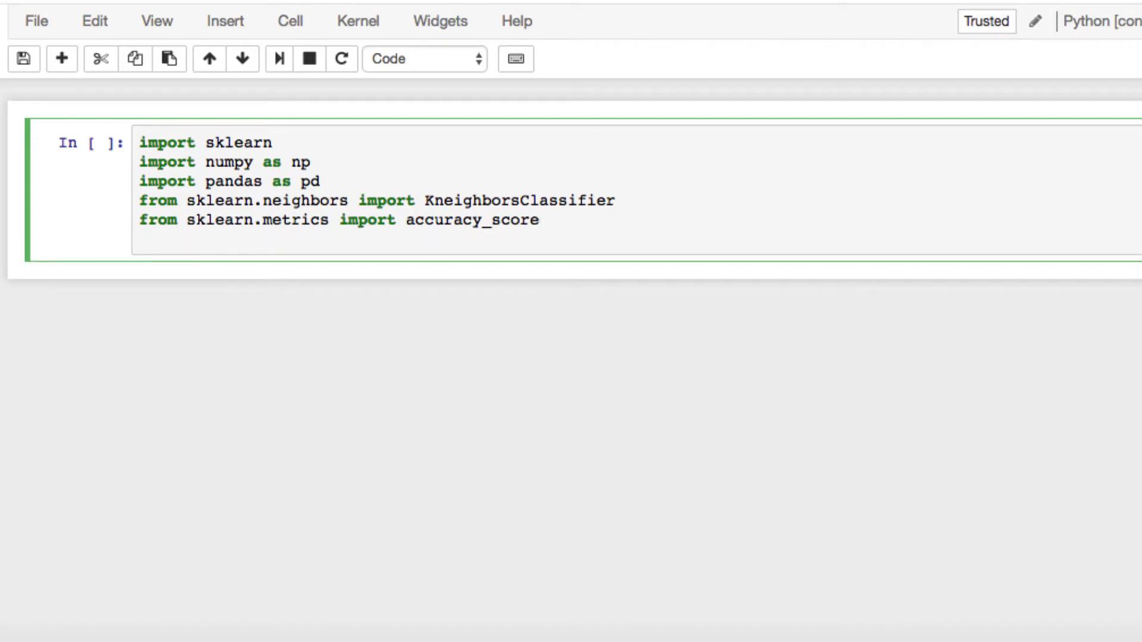
Add 'from sklearn import cross_validation' and run the import cell
type("from skle")
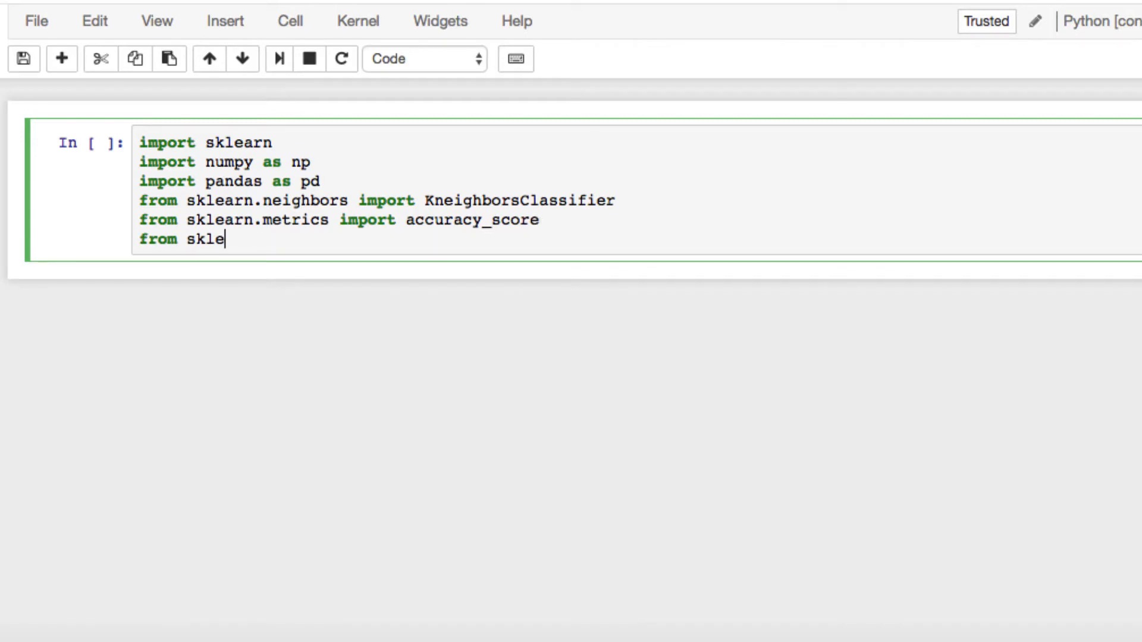
type("arn im")
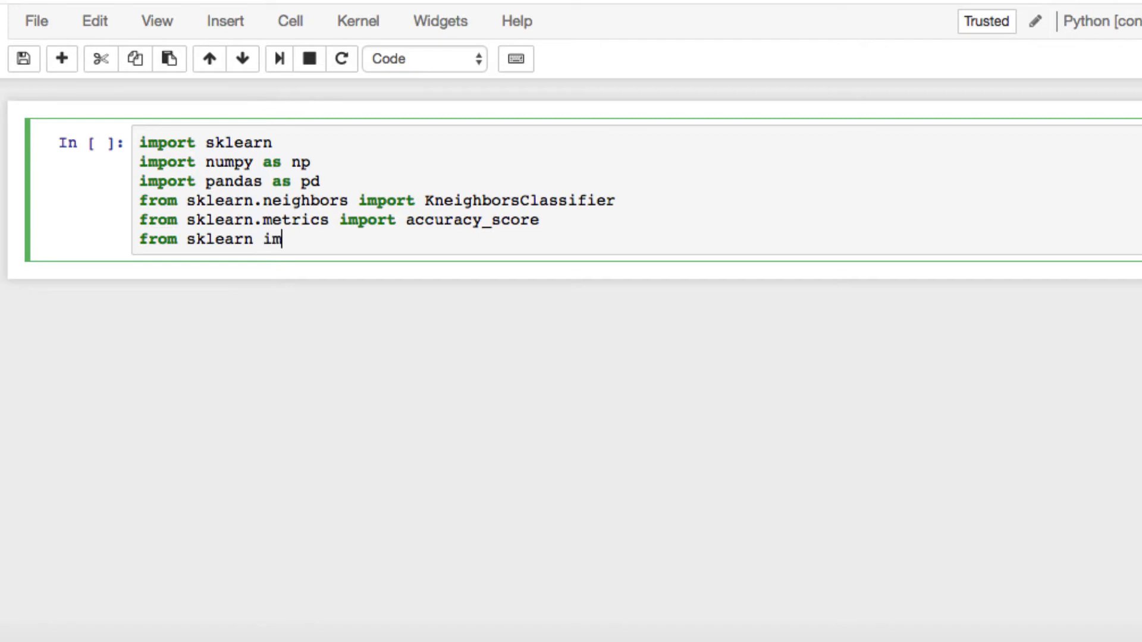
type("port cross")
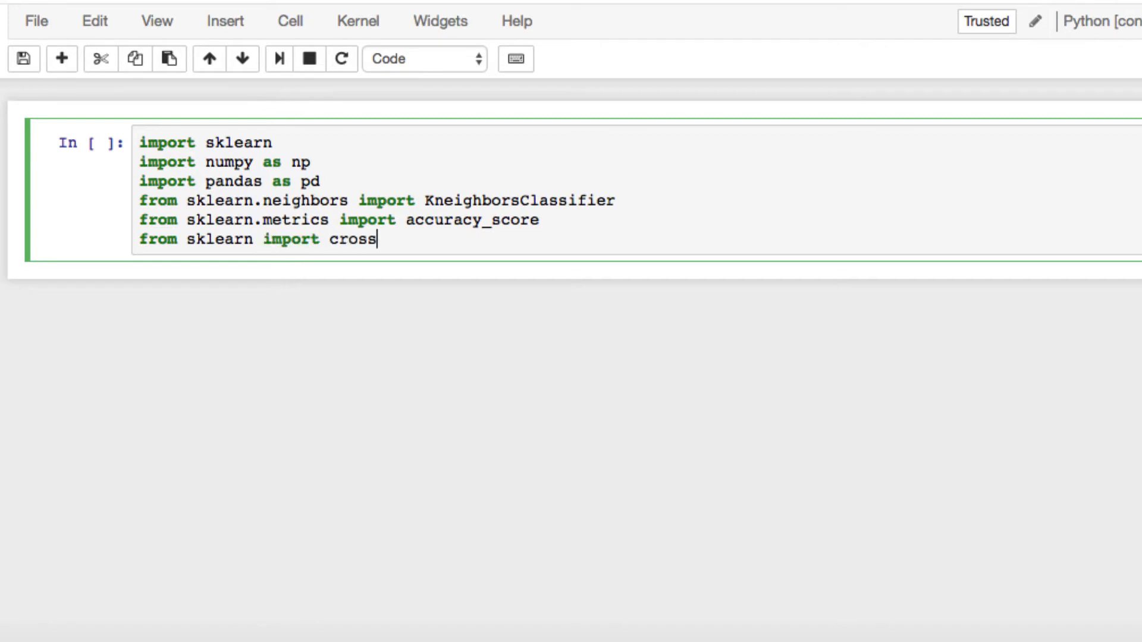
type("_validation")
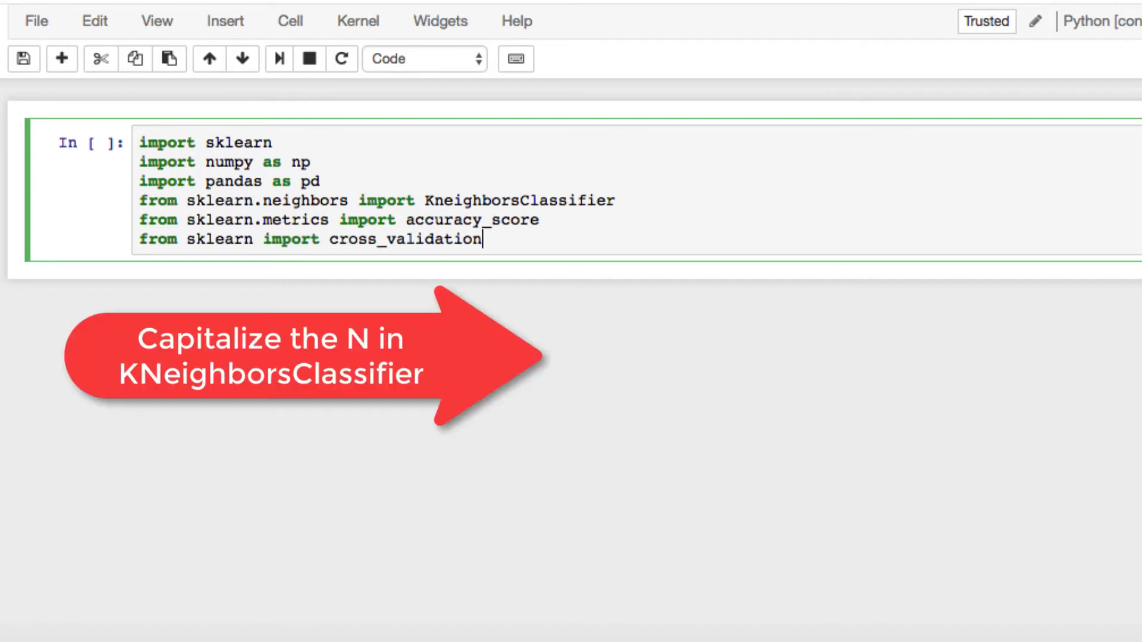
key("shift+Return")
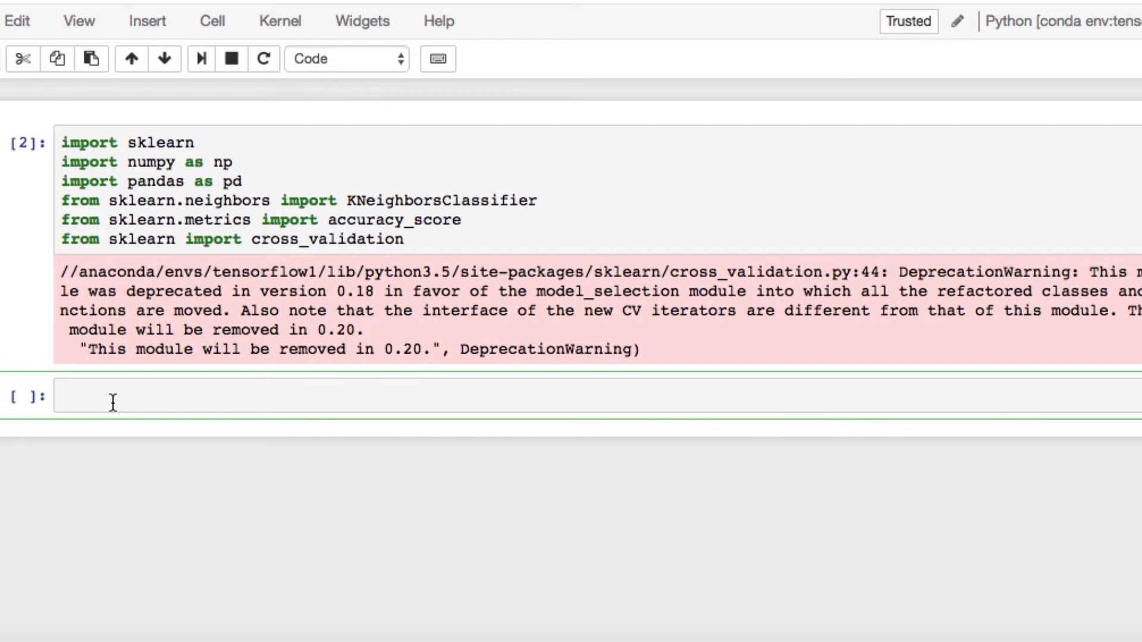
Load train.csv into the variable train using pd.read_csv
type("trau")
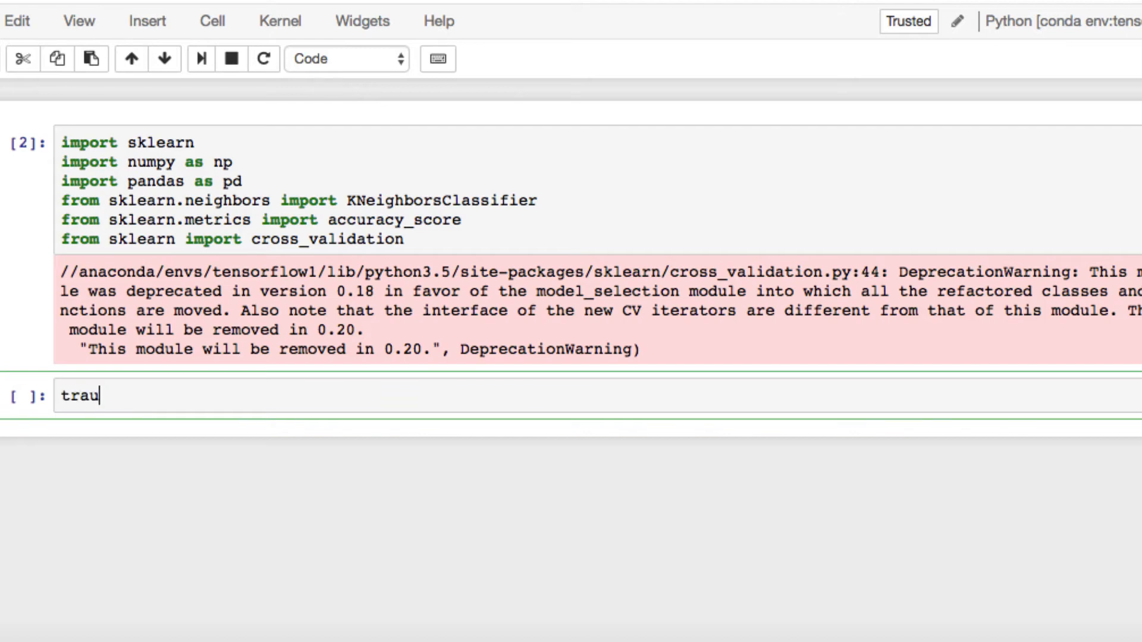
type("in =")
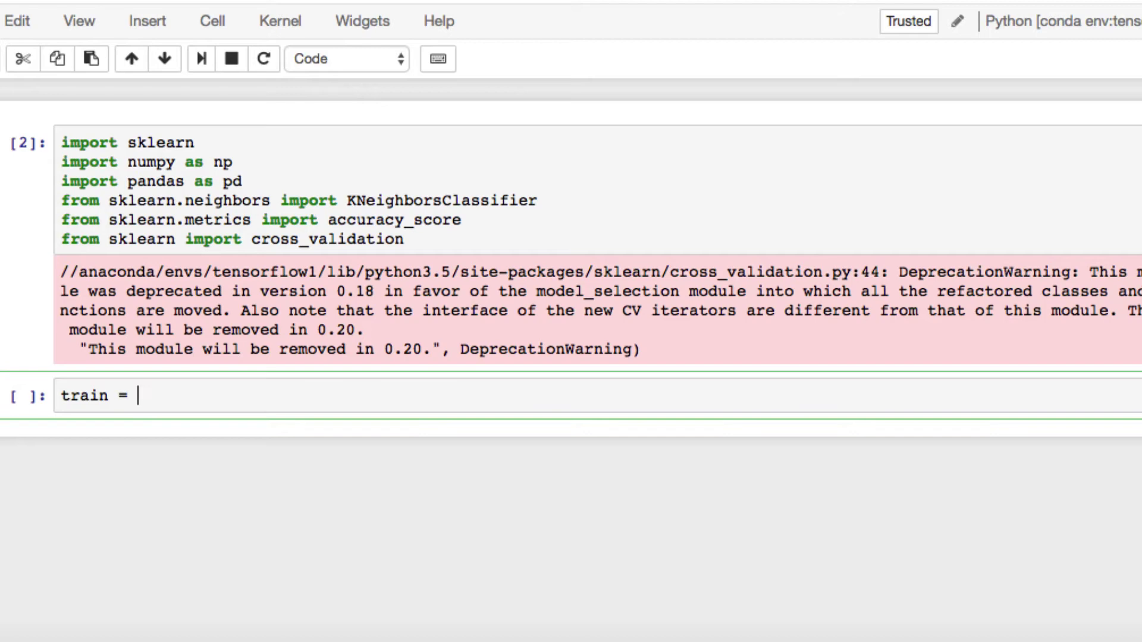
type("pd.read_cc")
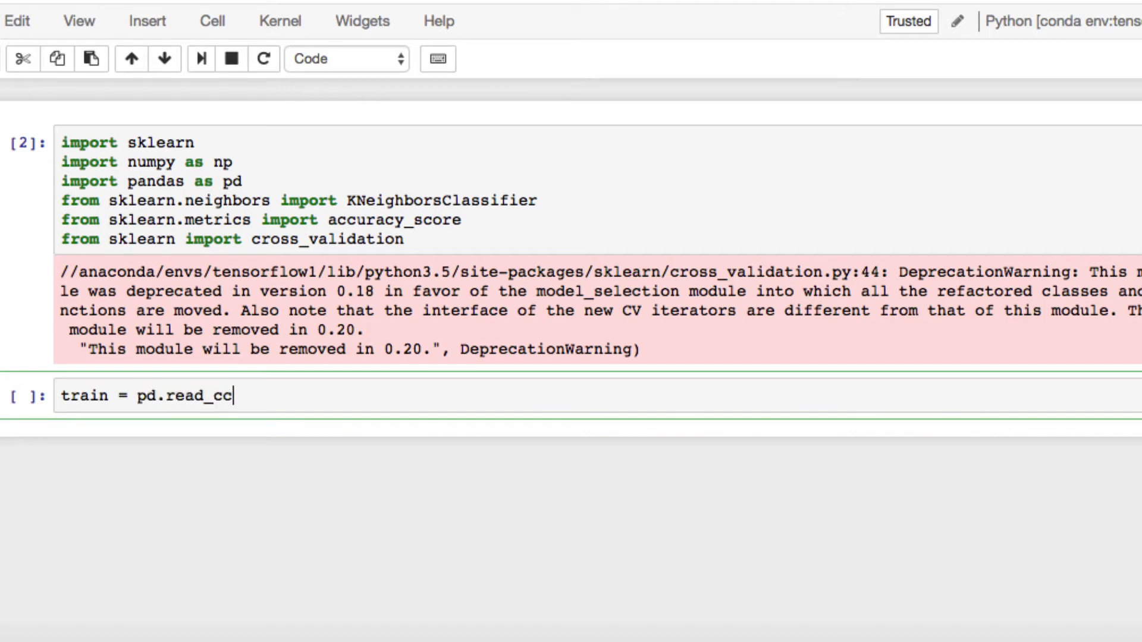
type("sv")
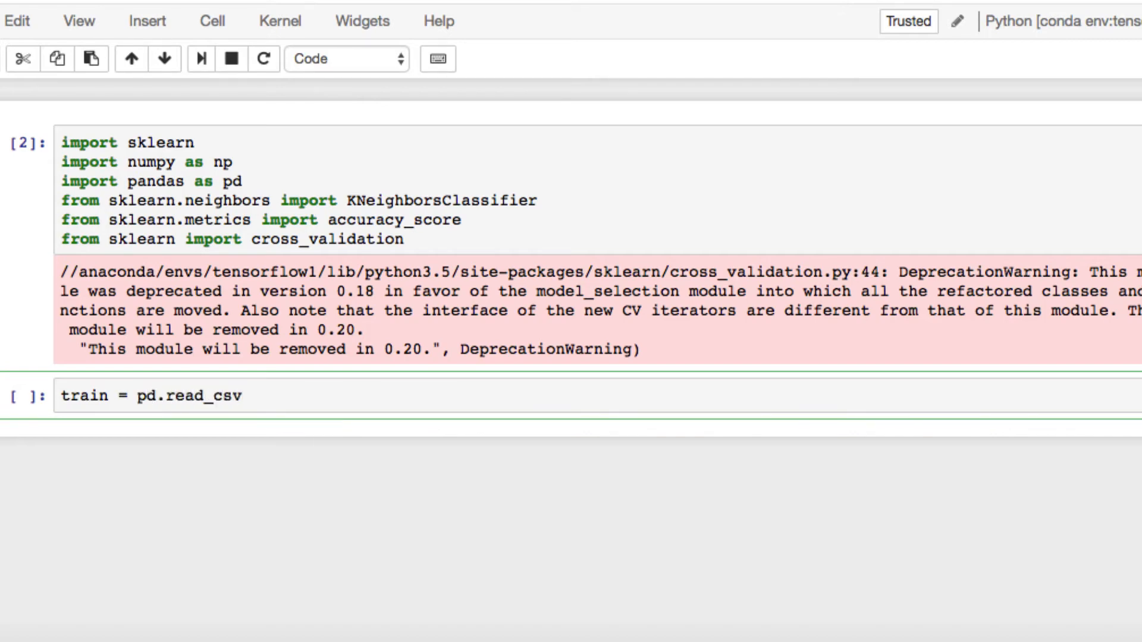
type("('')")
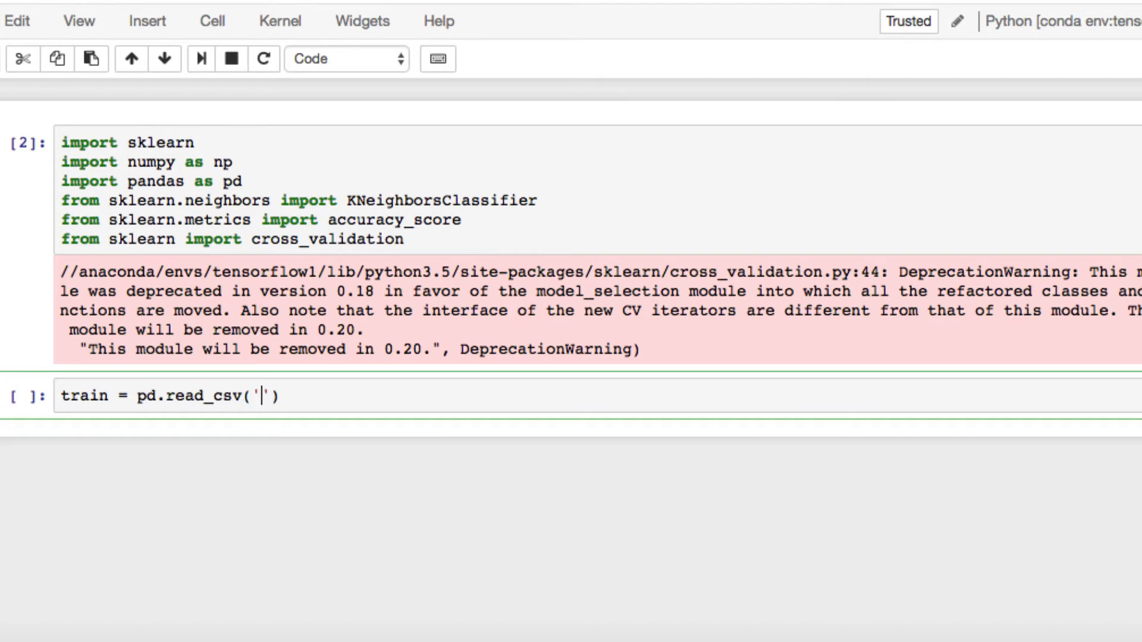
type("train,\"")
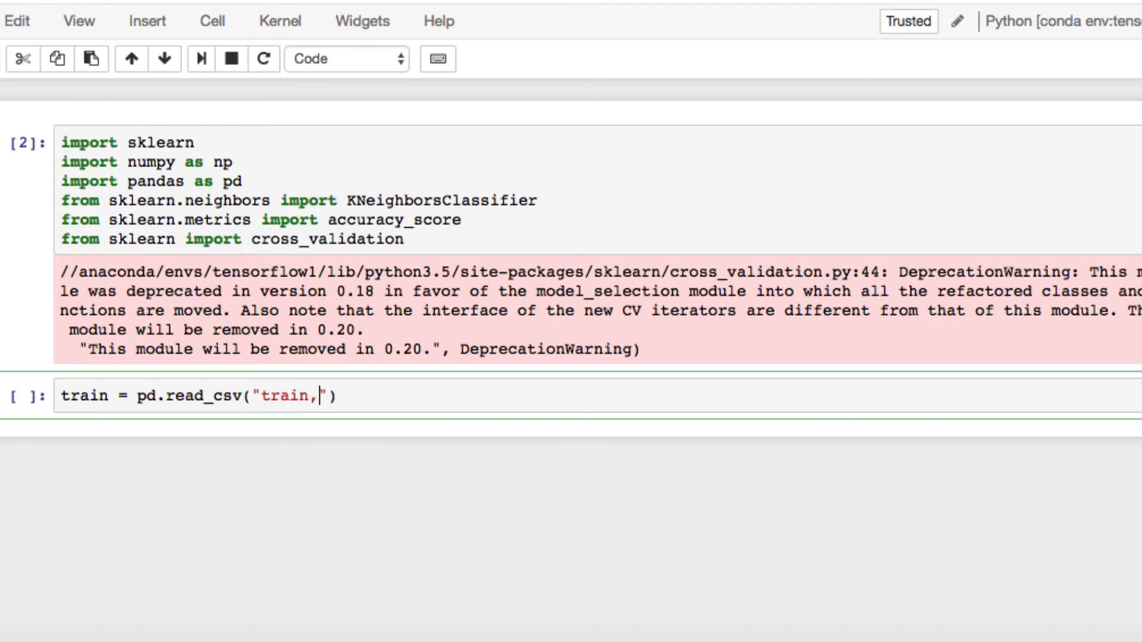
type("csv")
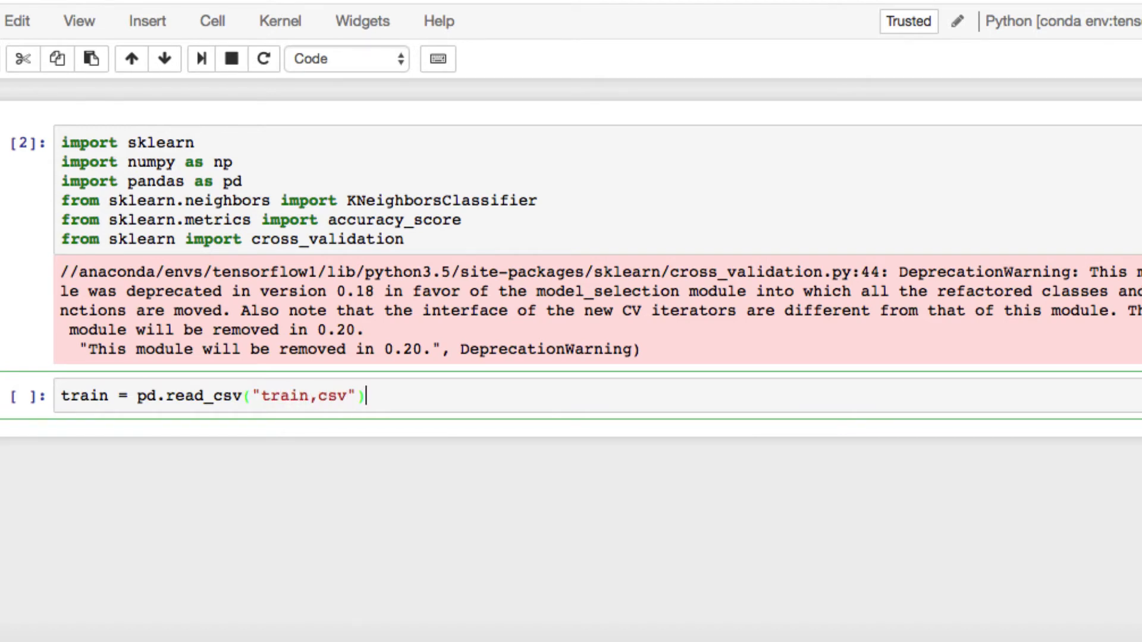
Define features = train.columns[1:], X = train[features] and begin y = train['label']
type("feat")
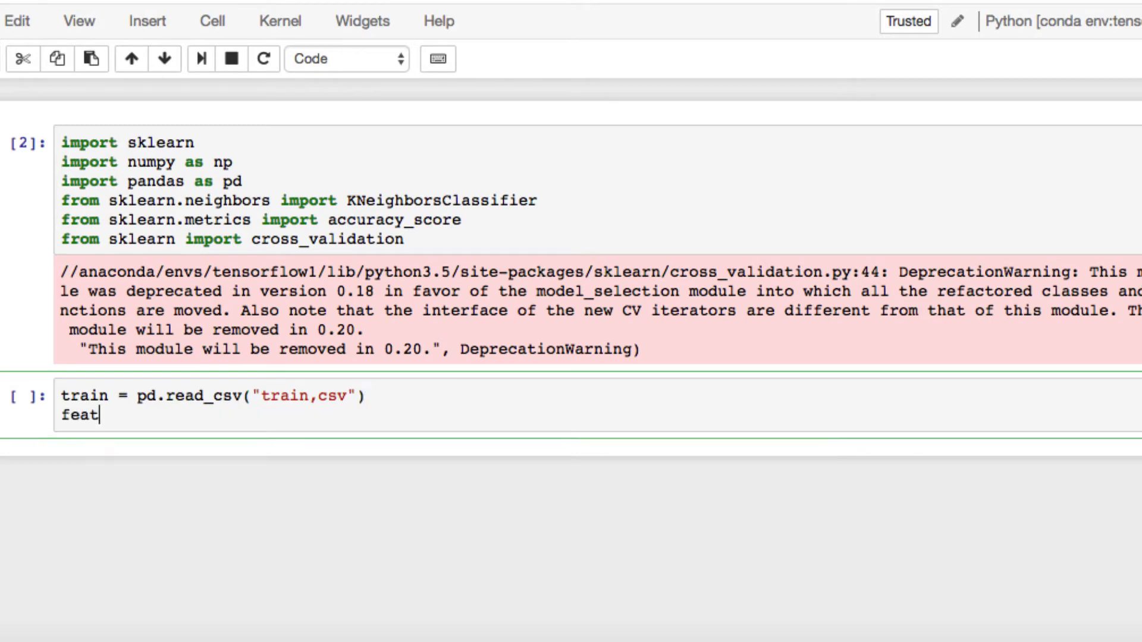
type("ures = tra")
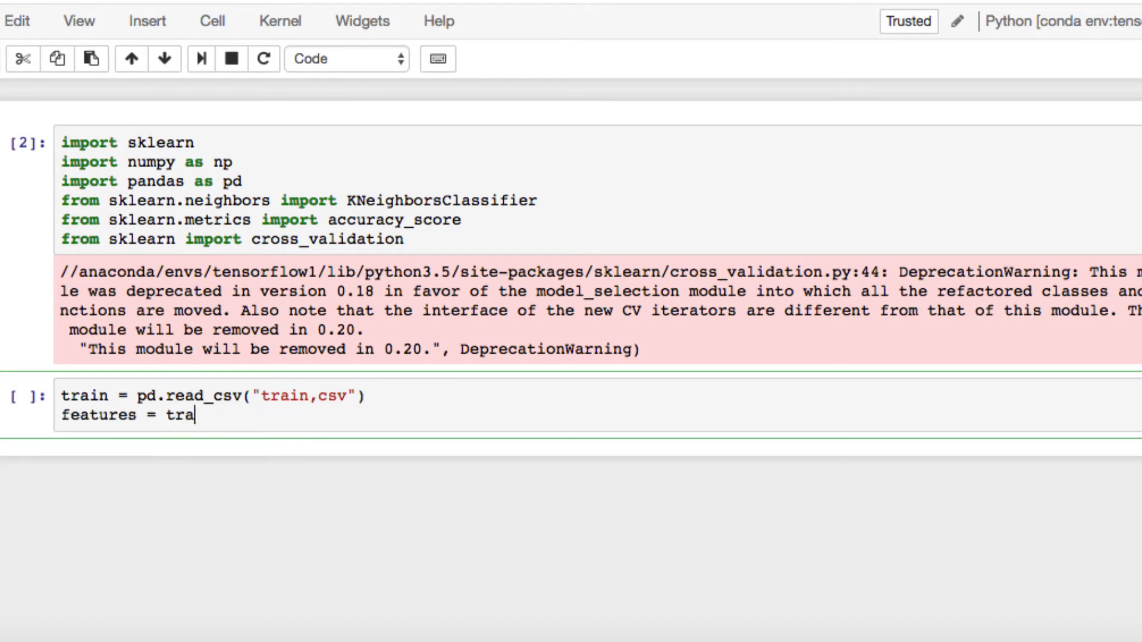
type("in.columns")
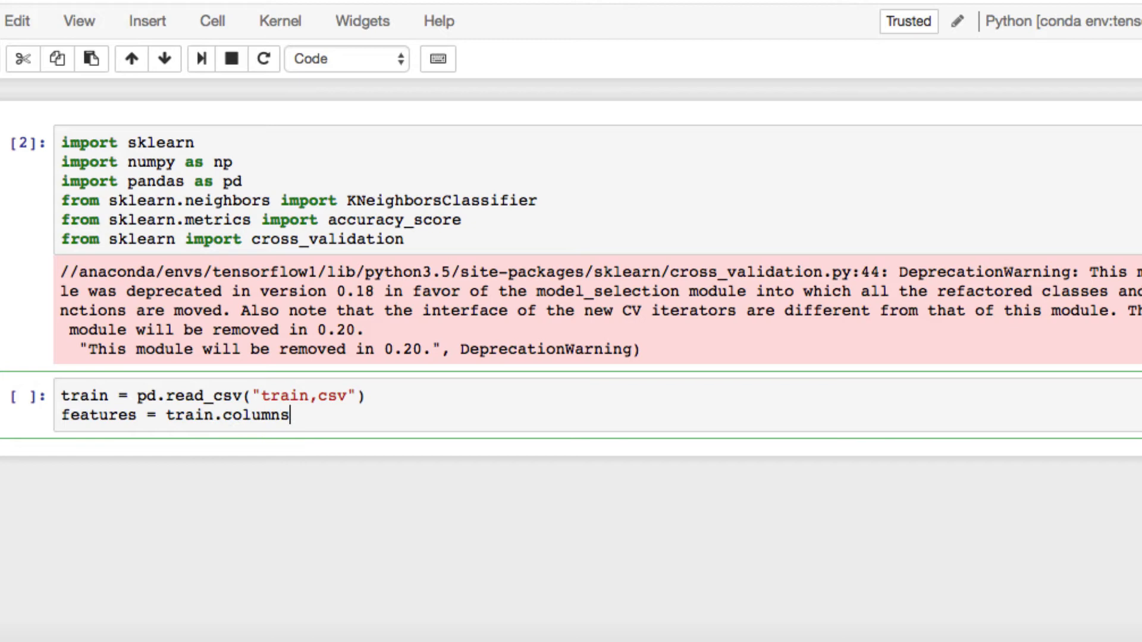
type("[1:]")
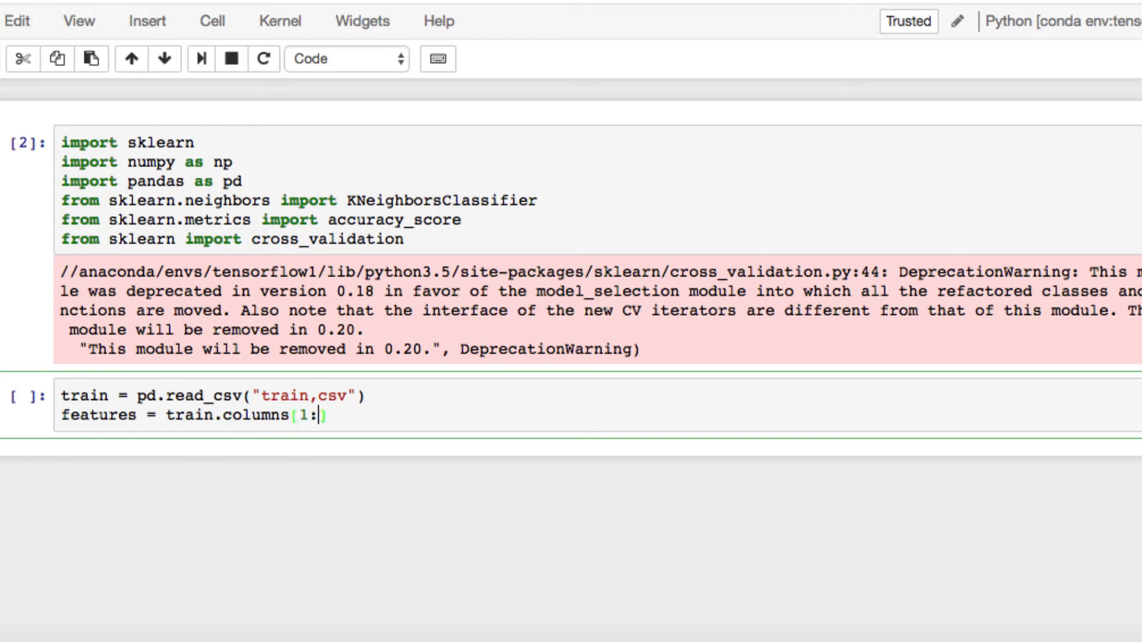
type("x")
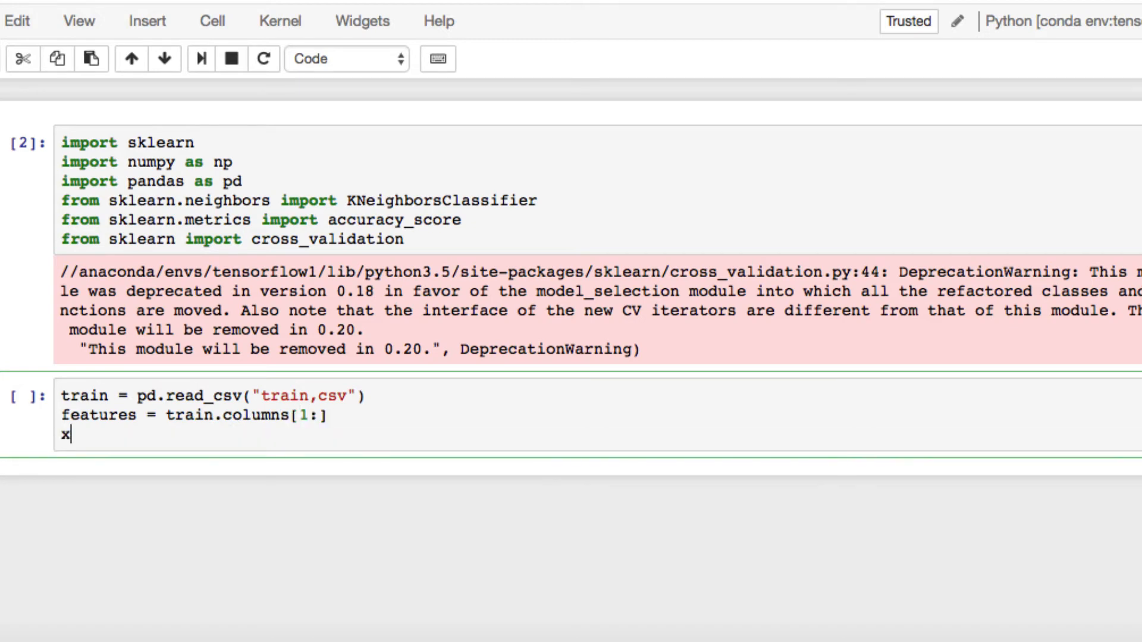
type("=")
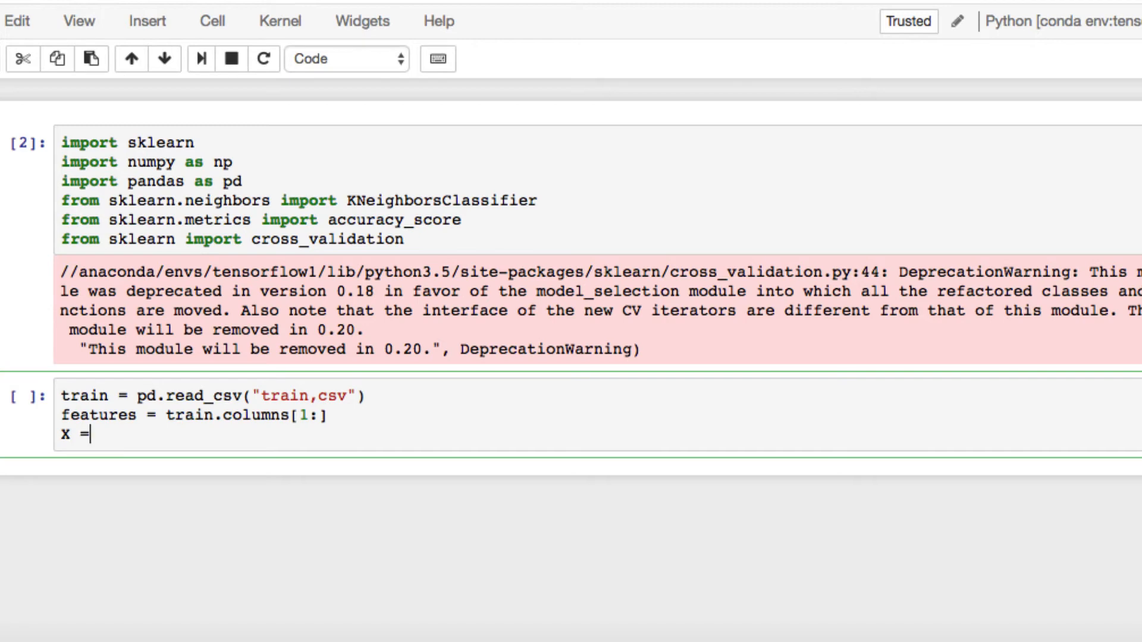
type("train")
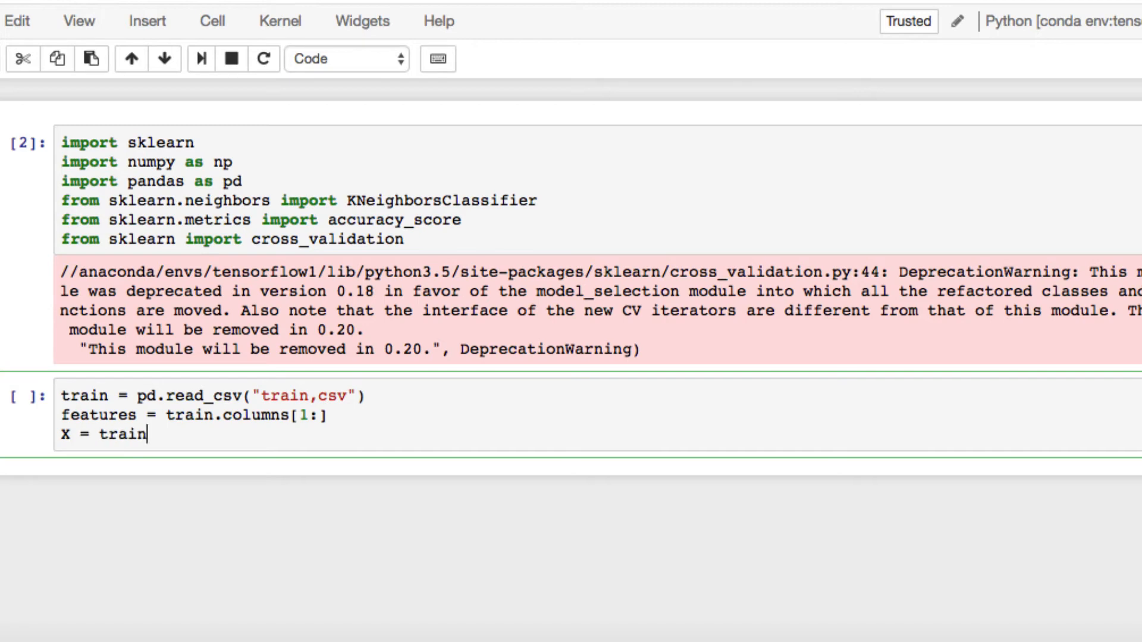
type("[features]")
type("y")
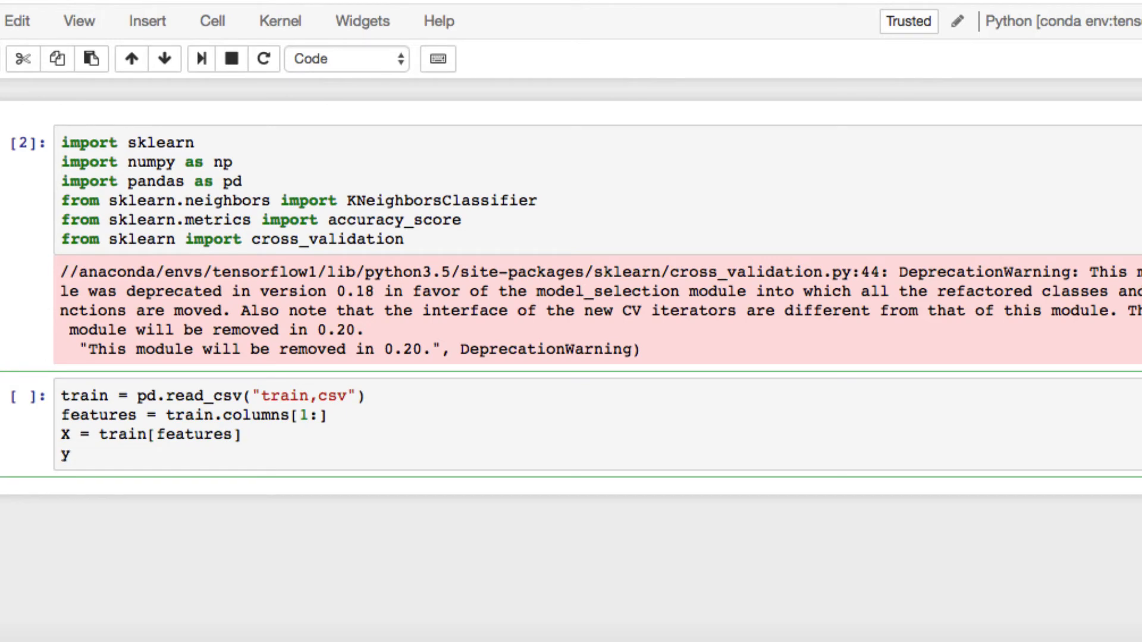
type("= train")
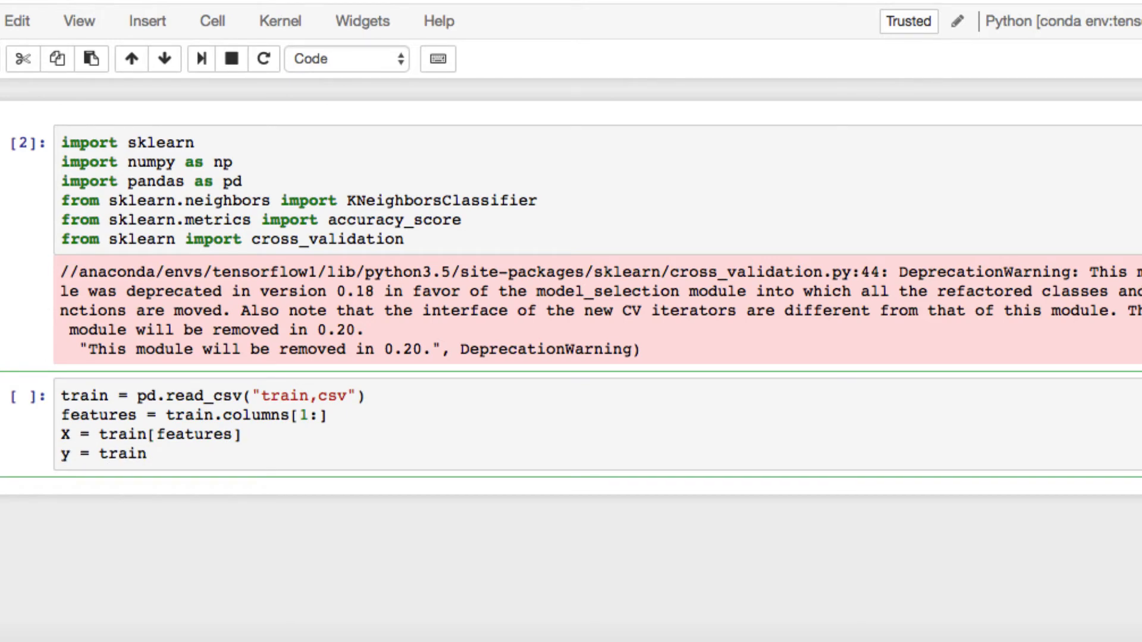
type("['la']")
type("X_train, X_test, y_train, y_test = cross_validation.train_test_split(X/255.,y,test_size=0.1,random_state=0)")
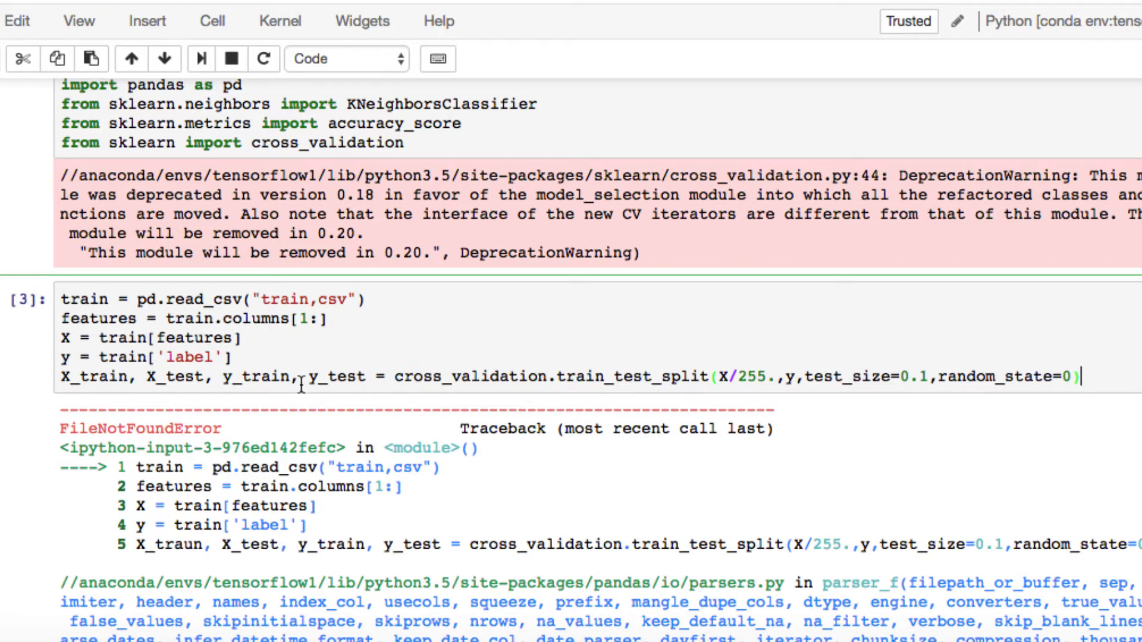
mouse_move(447, 357)
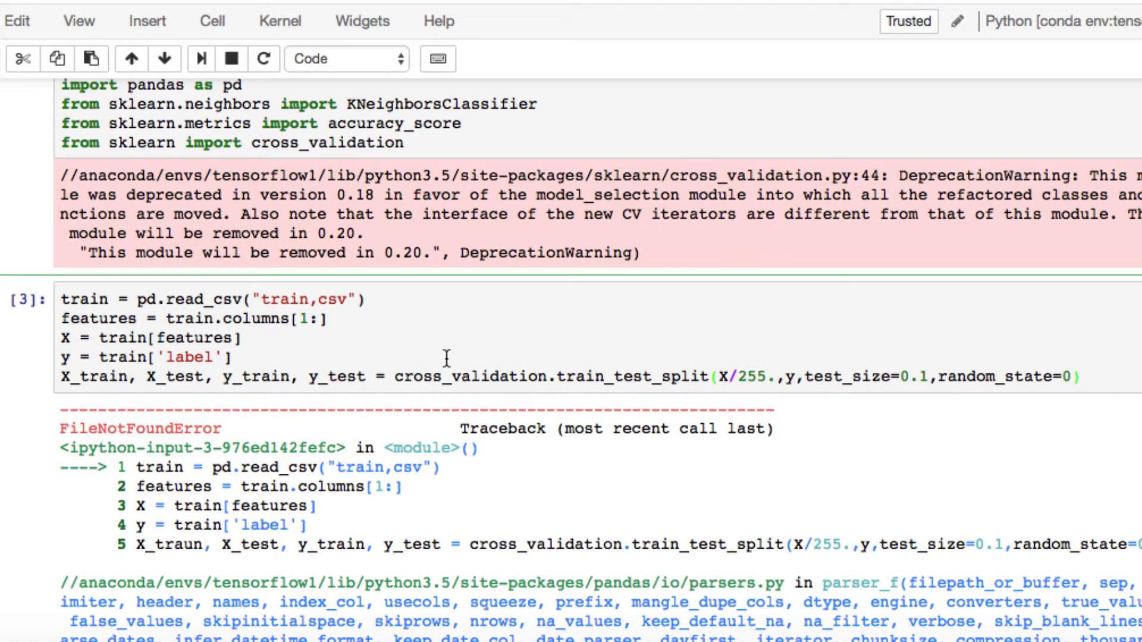
mouse_move(835, 368)
type(".")
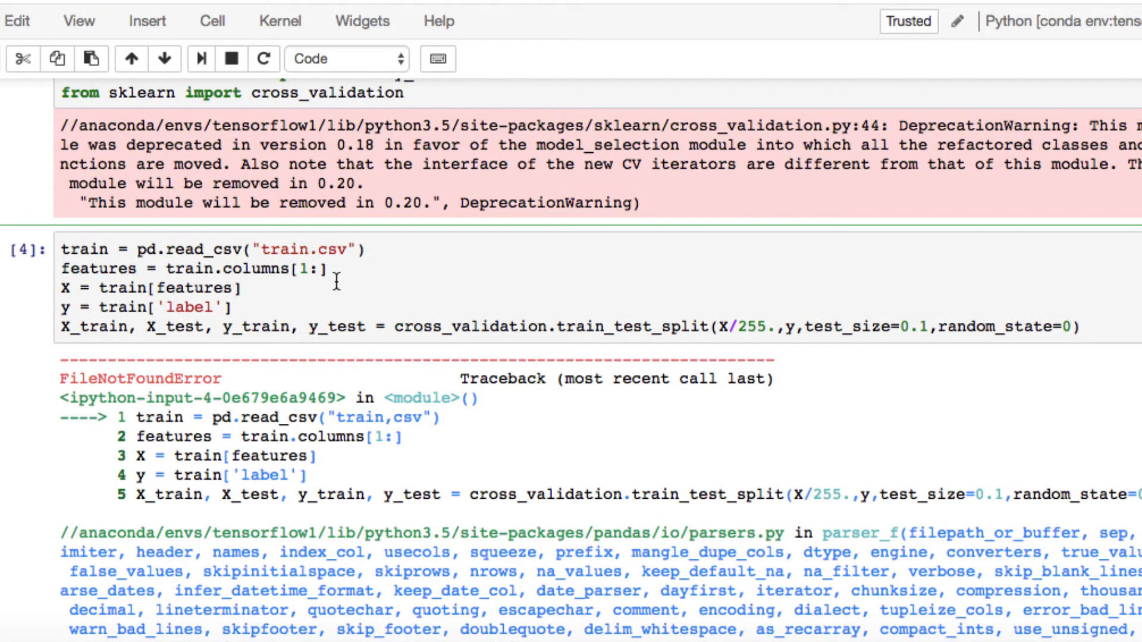
mouse_move(329, 286)
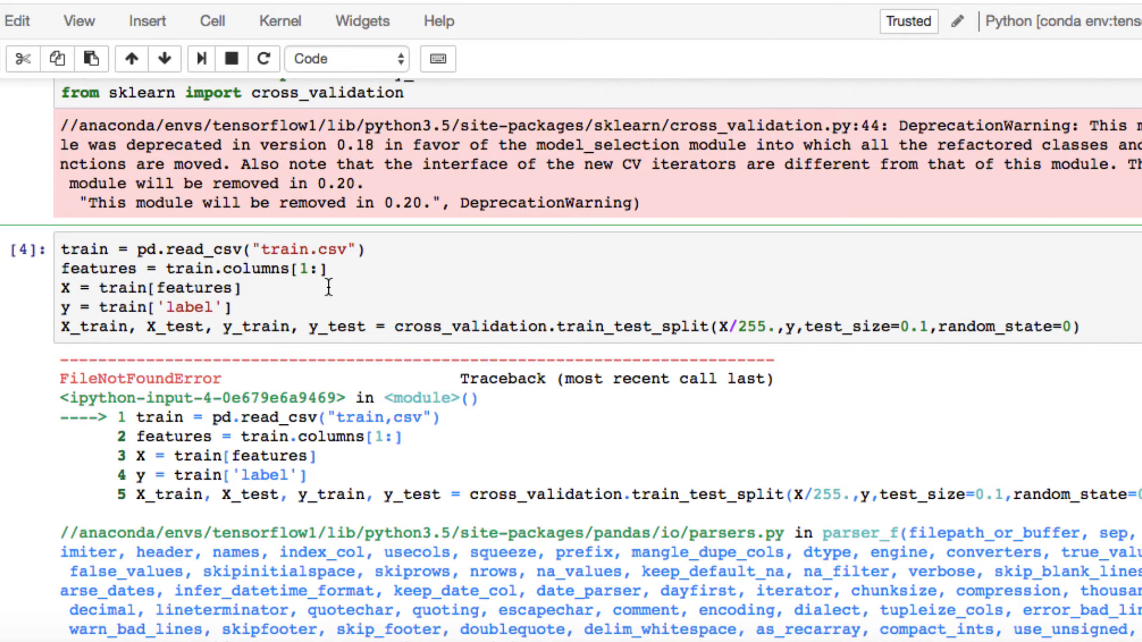
mouse_move(435, 294)
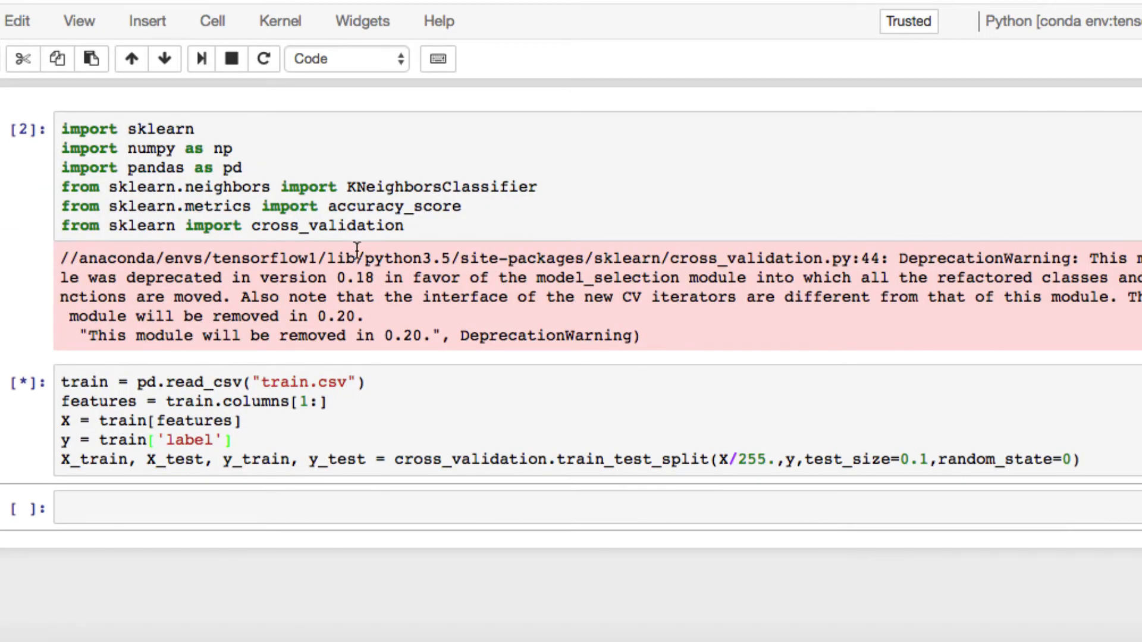
mouse_move(780, 223)
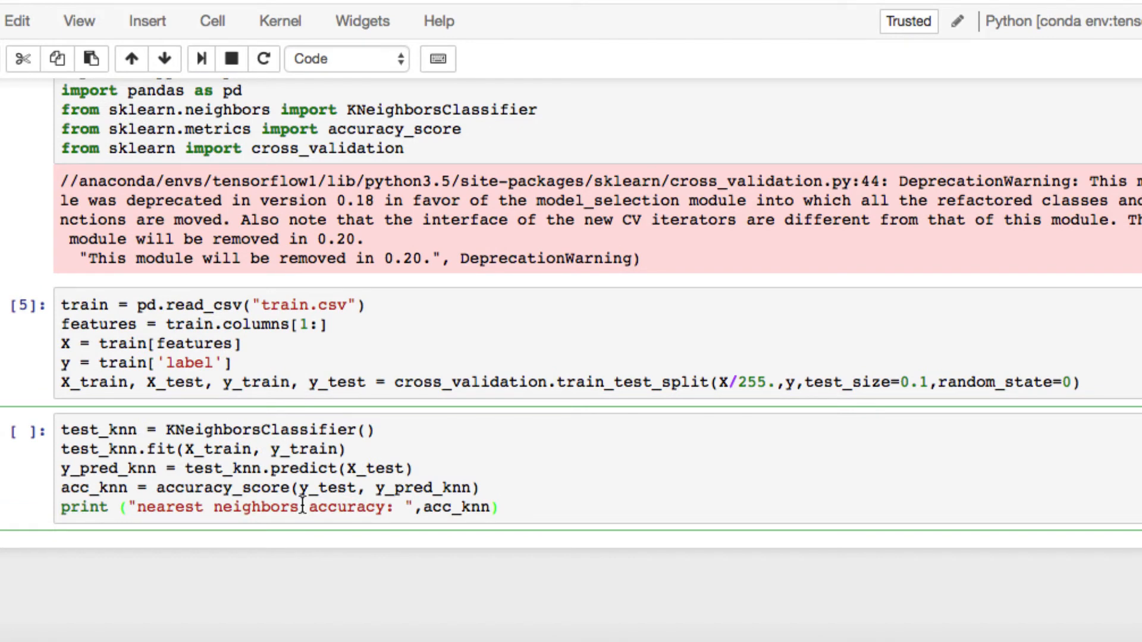
Select the KNeighborsClassifier fit-predict-accuracy cell and save the notebook
left_click(499, 506)
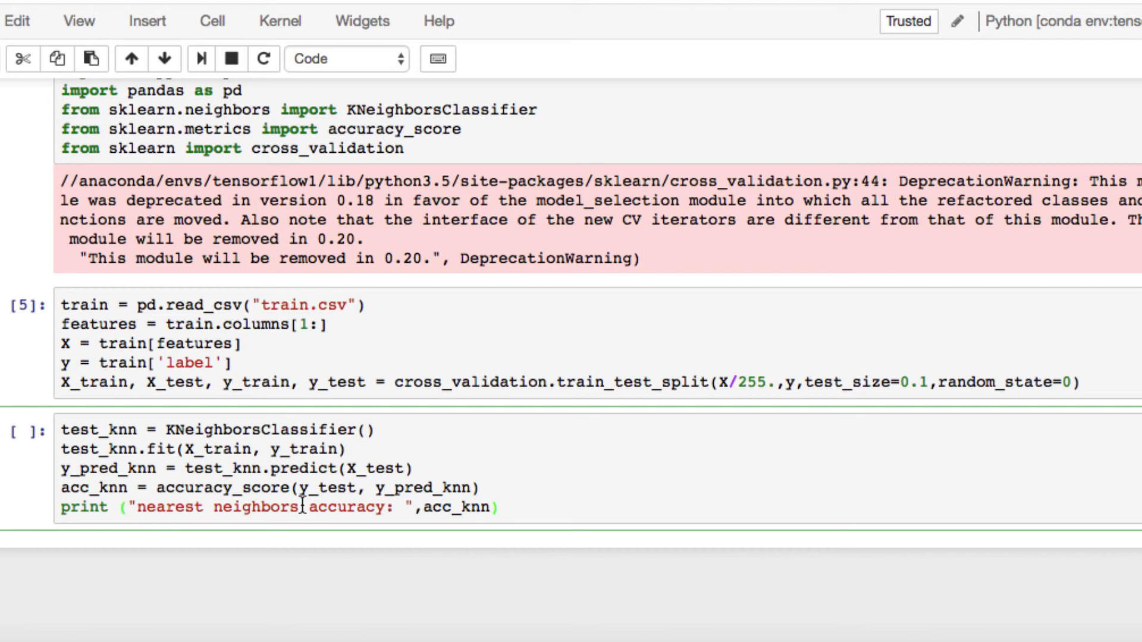
key("ctrl+s")
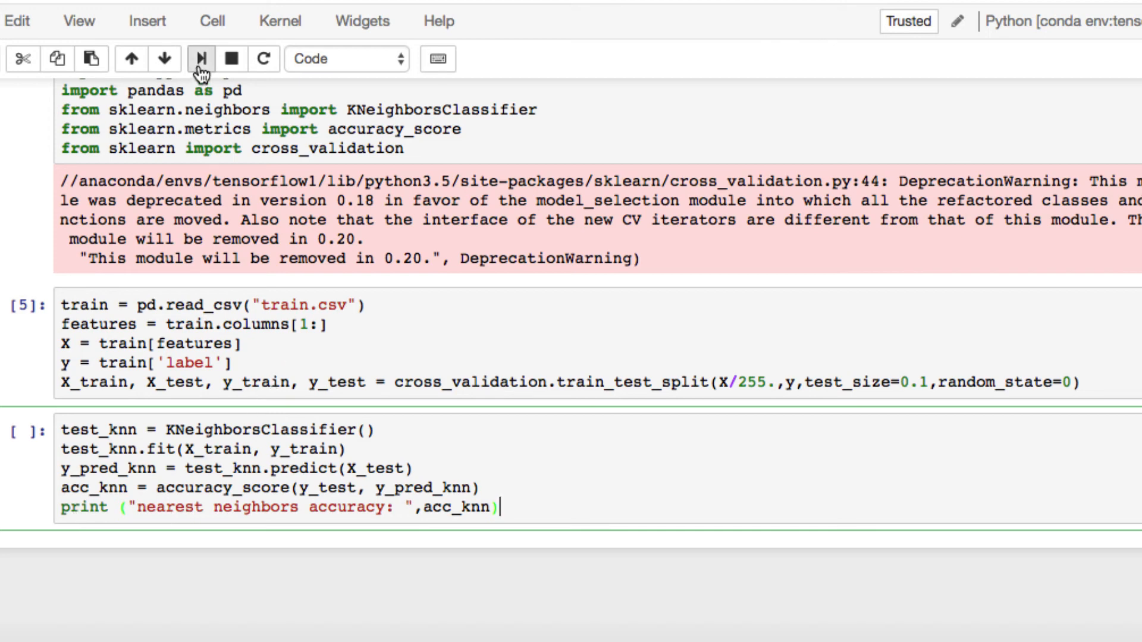
Run the KNN cell and view its printed accuracy of 0.966666666667
left_click(201, 58)
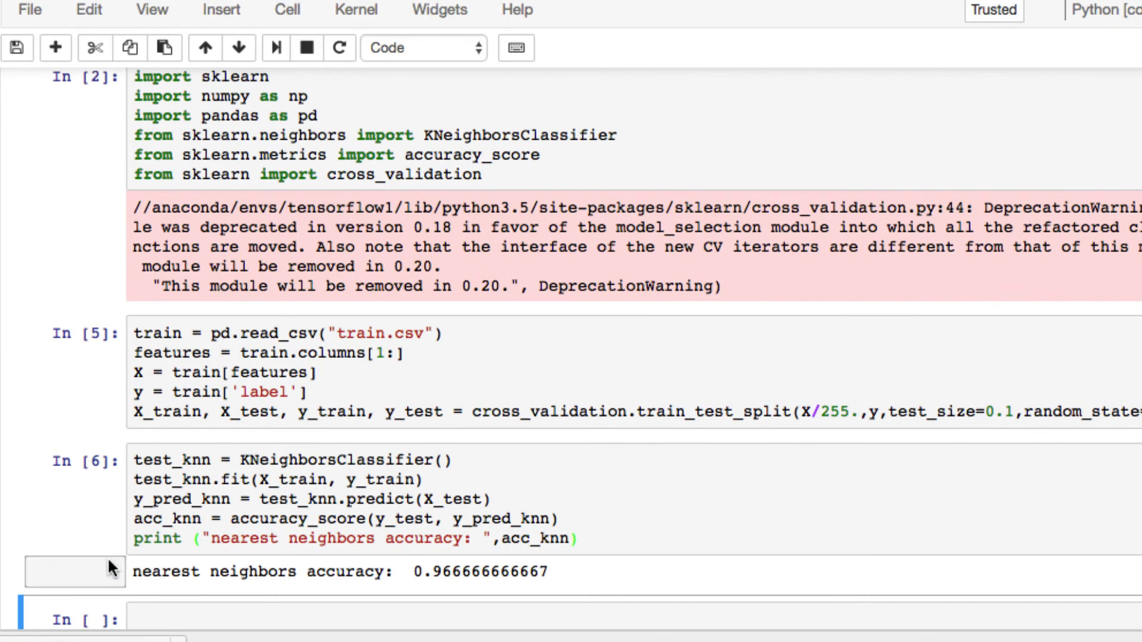
scroll("down", 3)
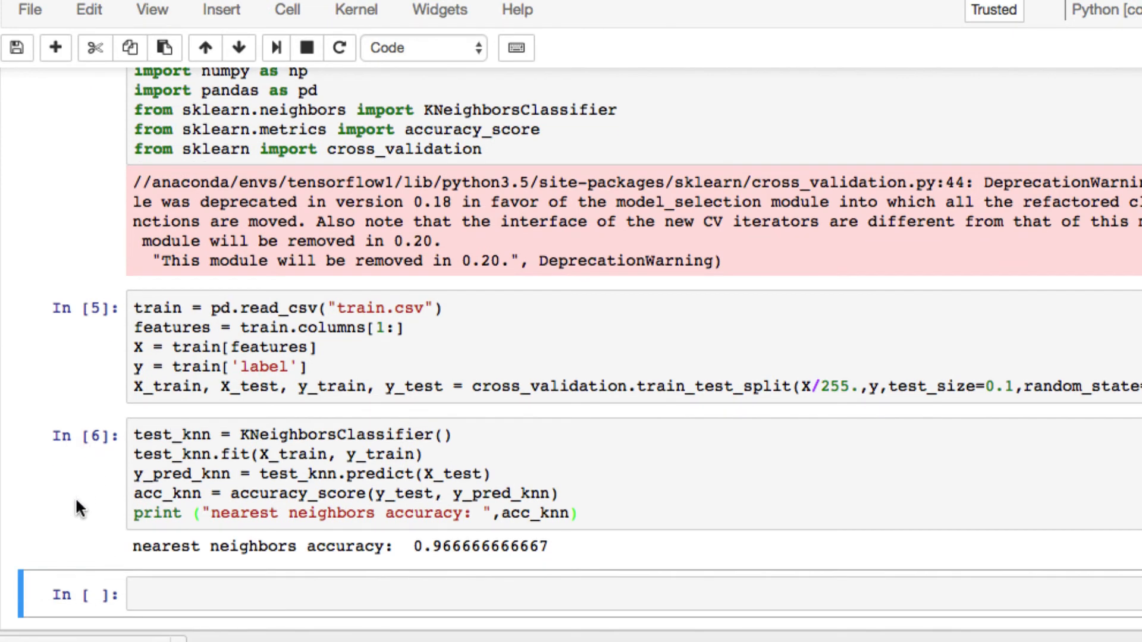
mouse_move(492, 580)
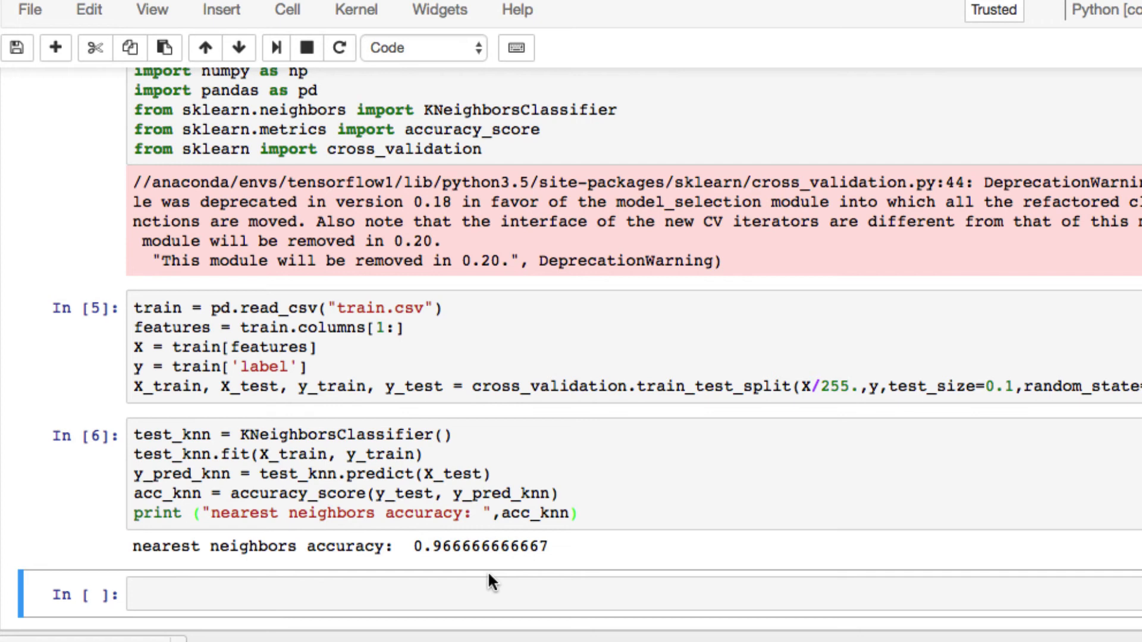
mouse_move(496, 500)
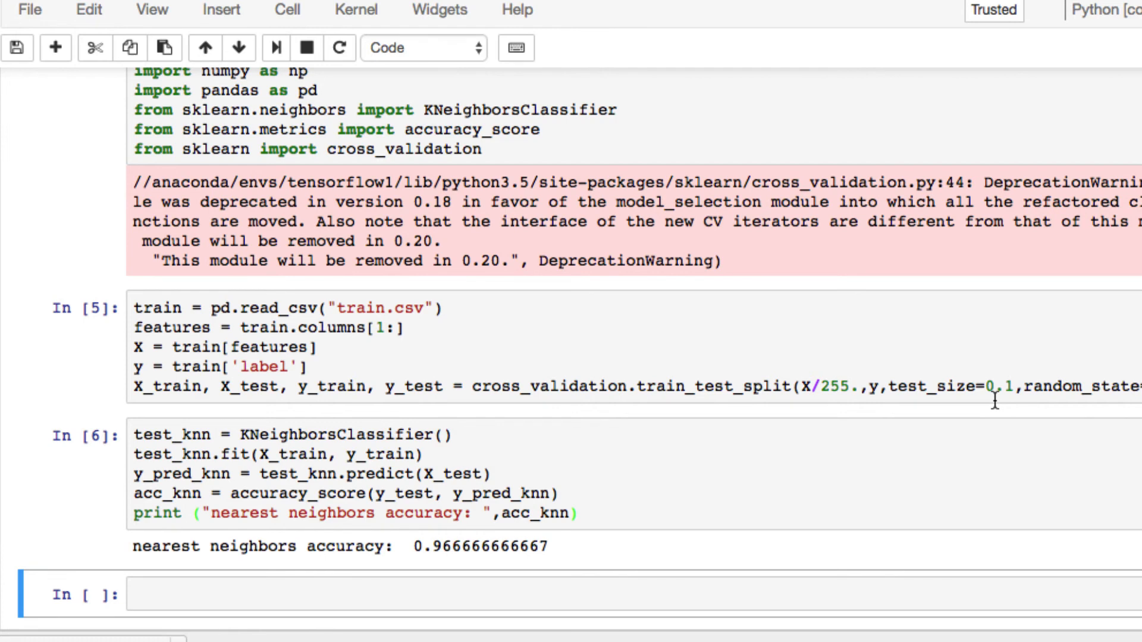
mouse_move(590, 510)
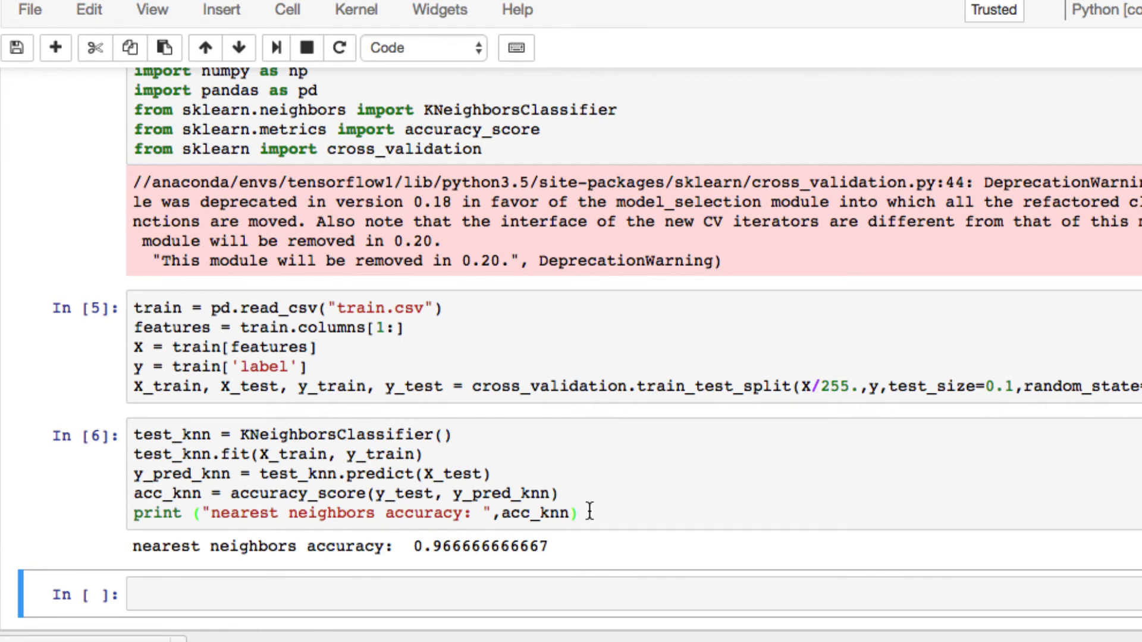